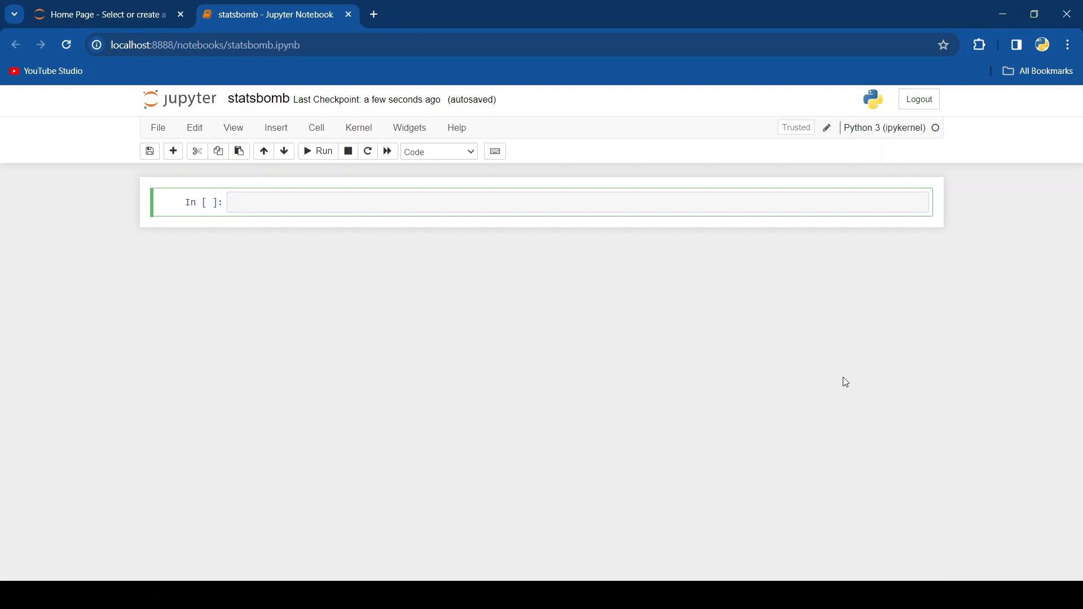
- Write a commented '#pip install statsbombpy' line in the first cell
text(#)
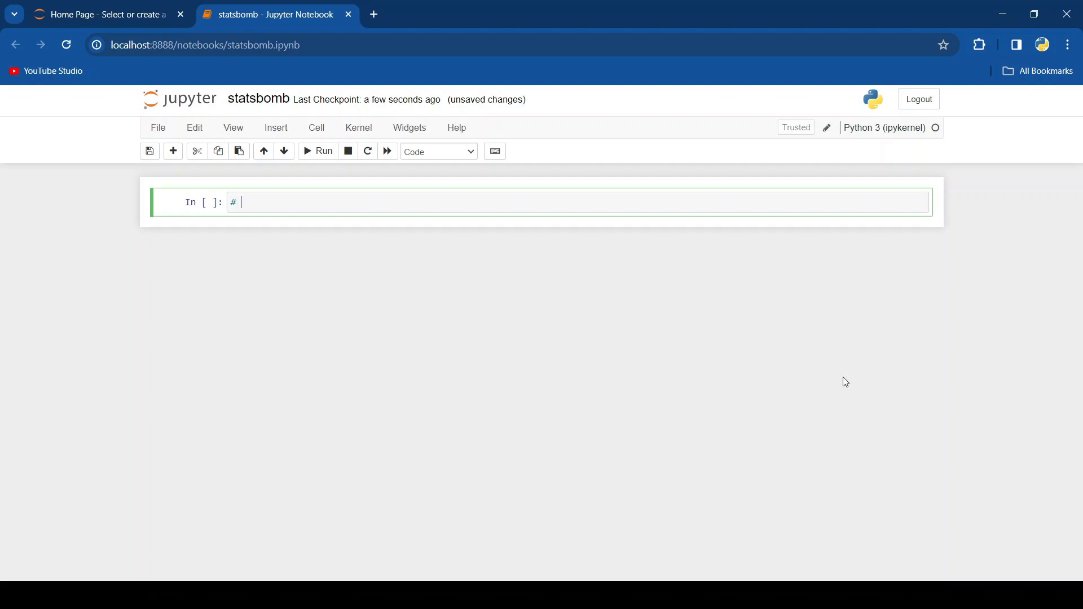
text(pip install)
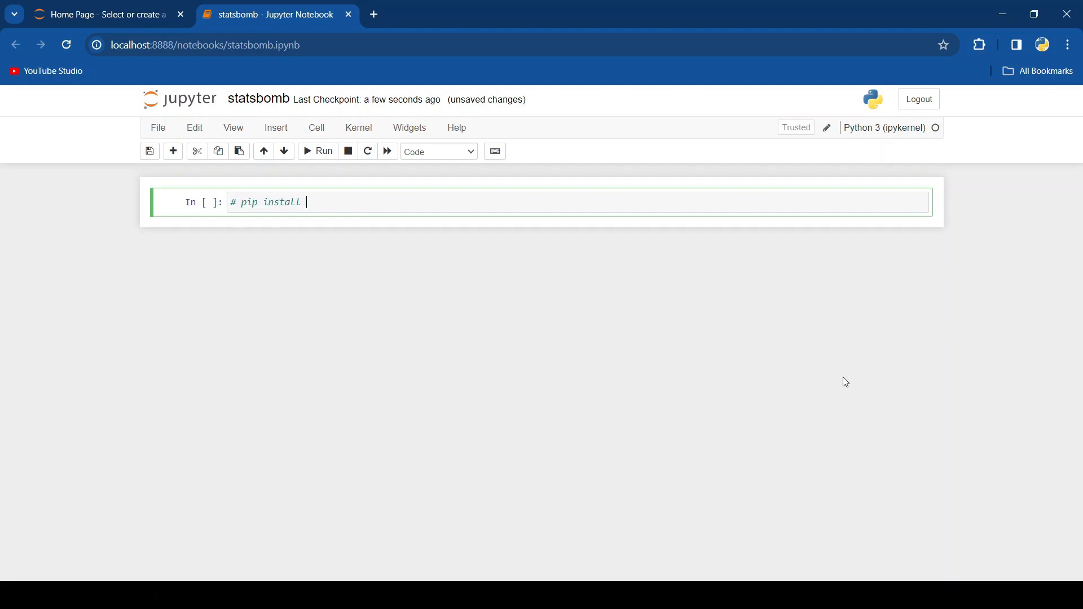
text(stats)
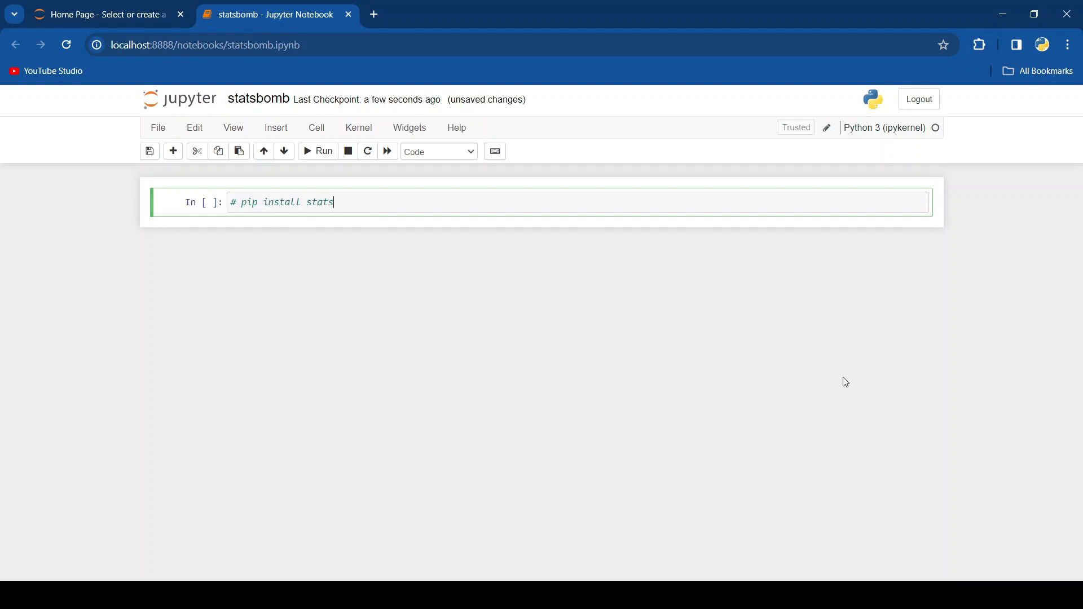
text(bombpy)
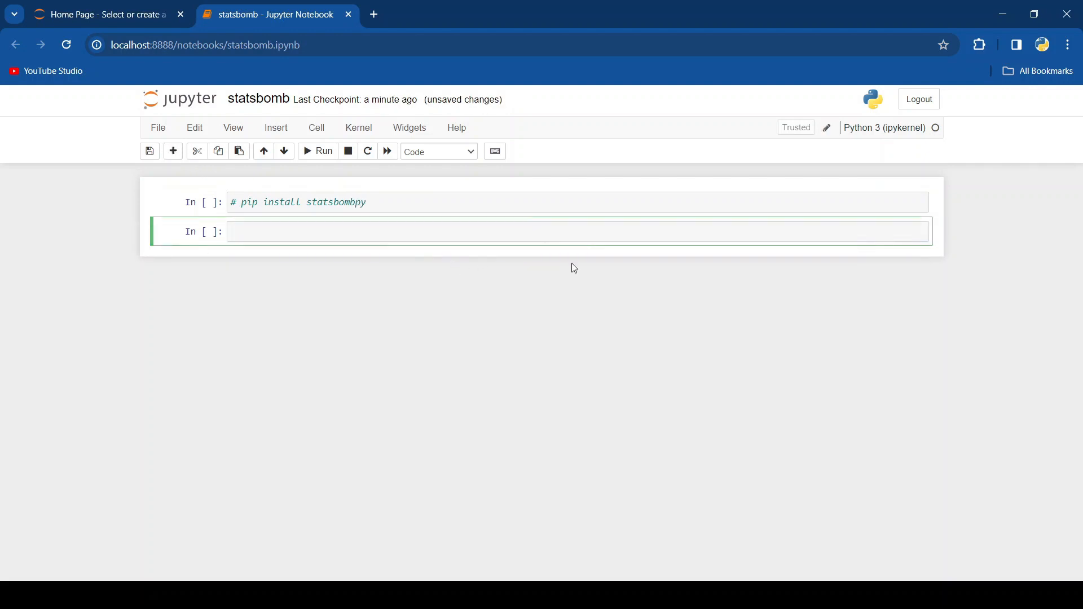
- Import sb from statsbombpy in a new cell and run it
text(from s)
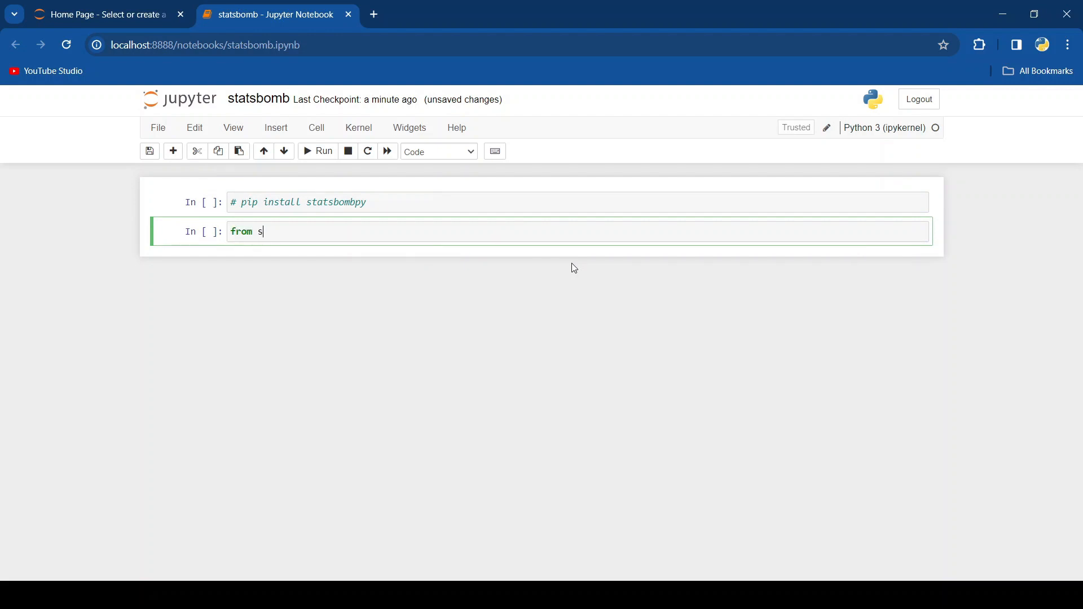
text(tatsbombp)
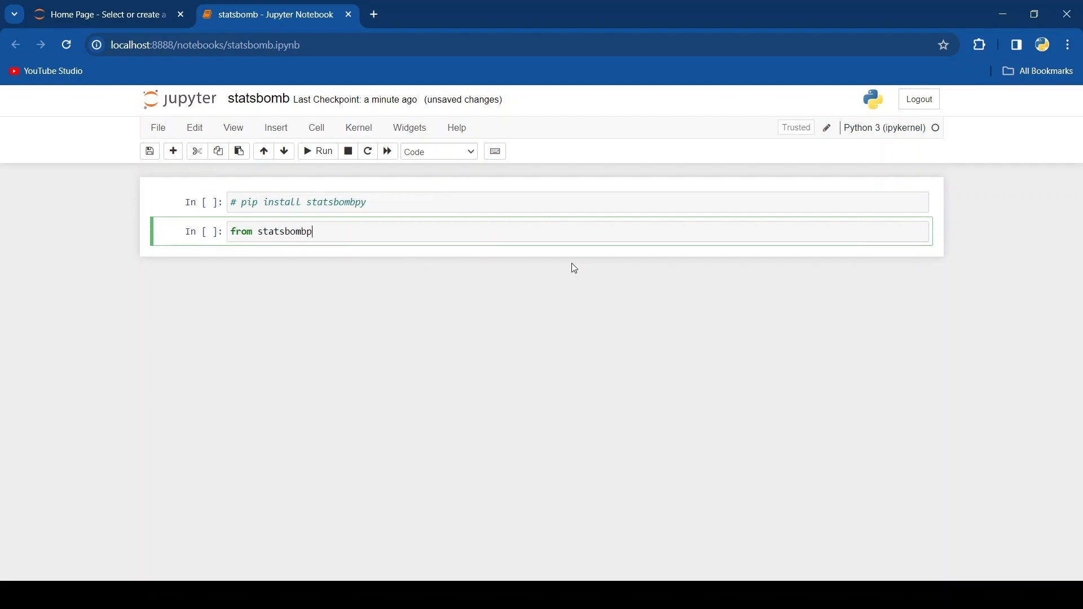
text(y import)
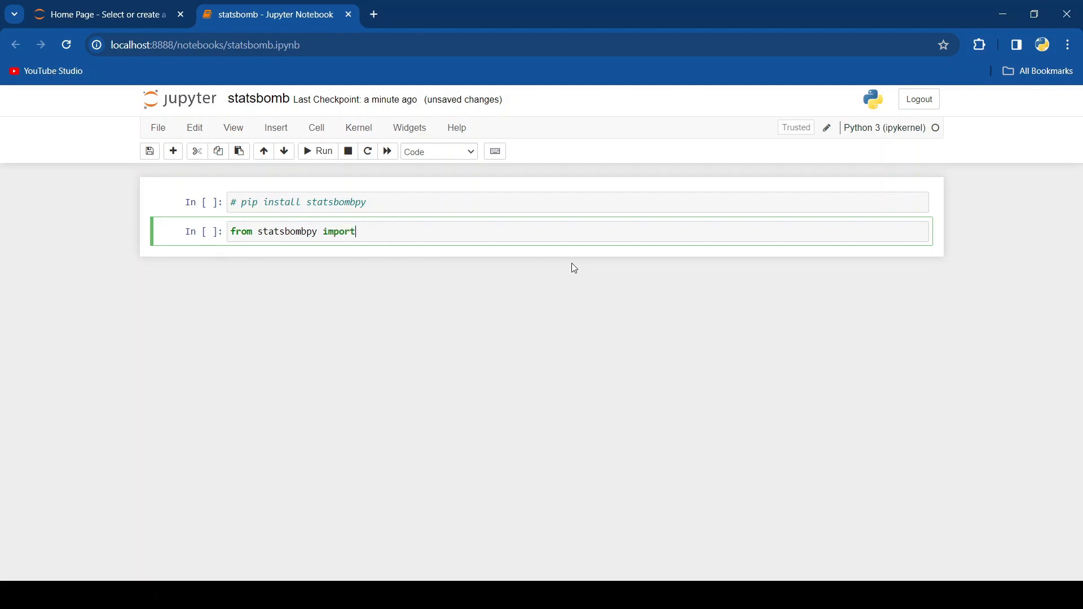
text(sb)
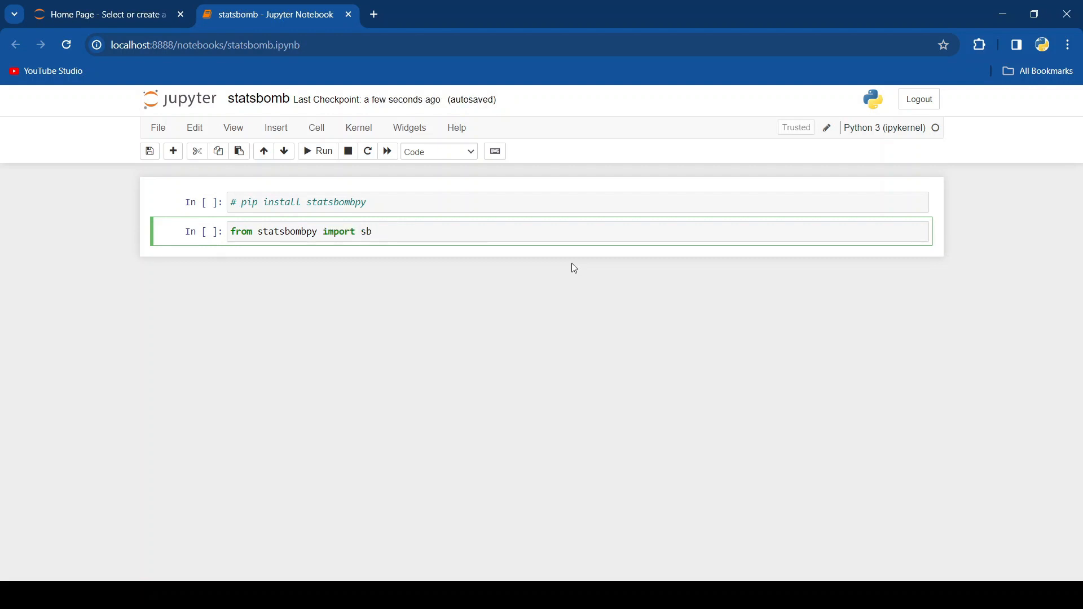
click(317, 150)
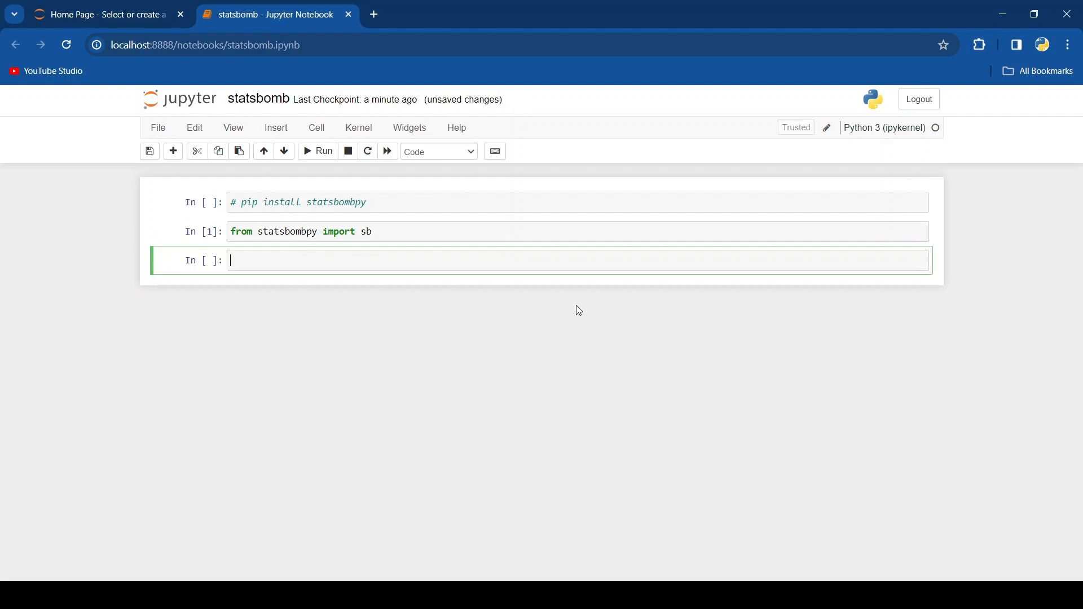
- Run sb.competitions() and scroll through the 71-row competitions table
text(sb.competitions()
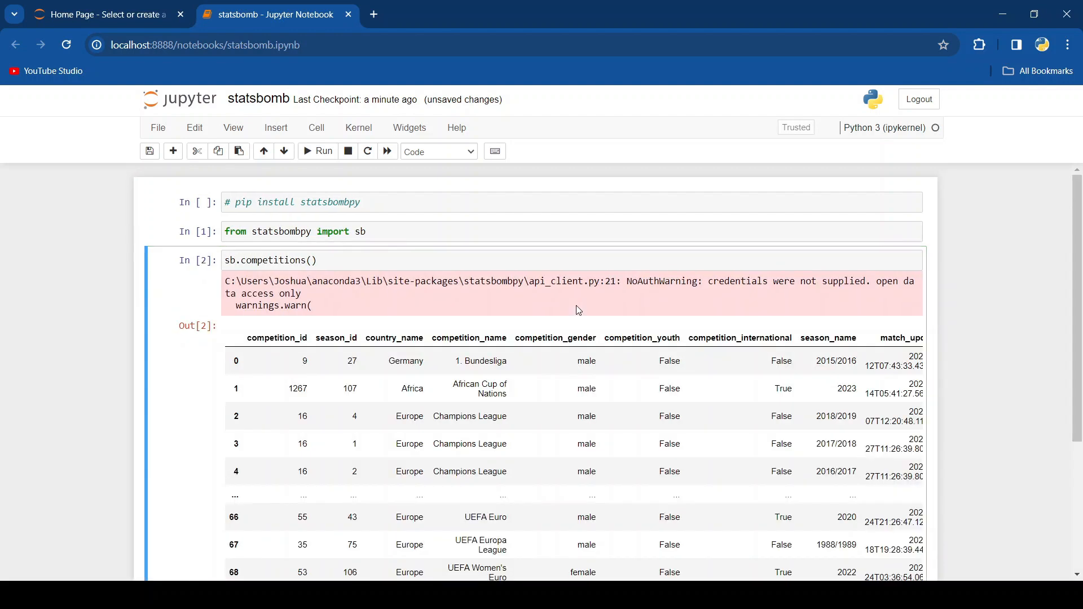
scroll(down, 3)
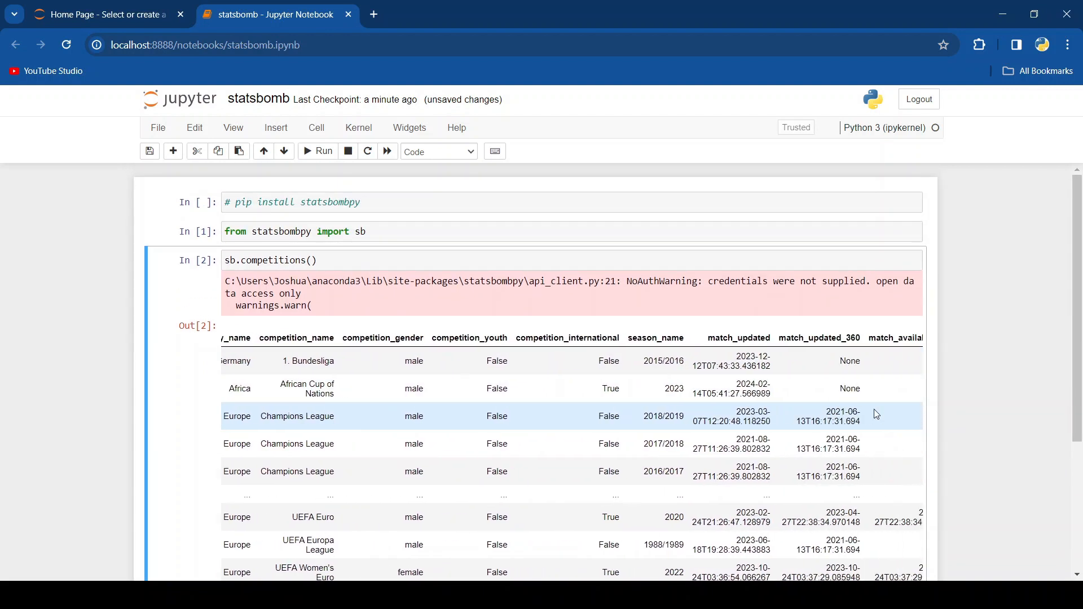
scroll(down, 3)
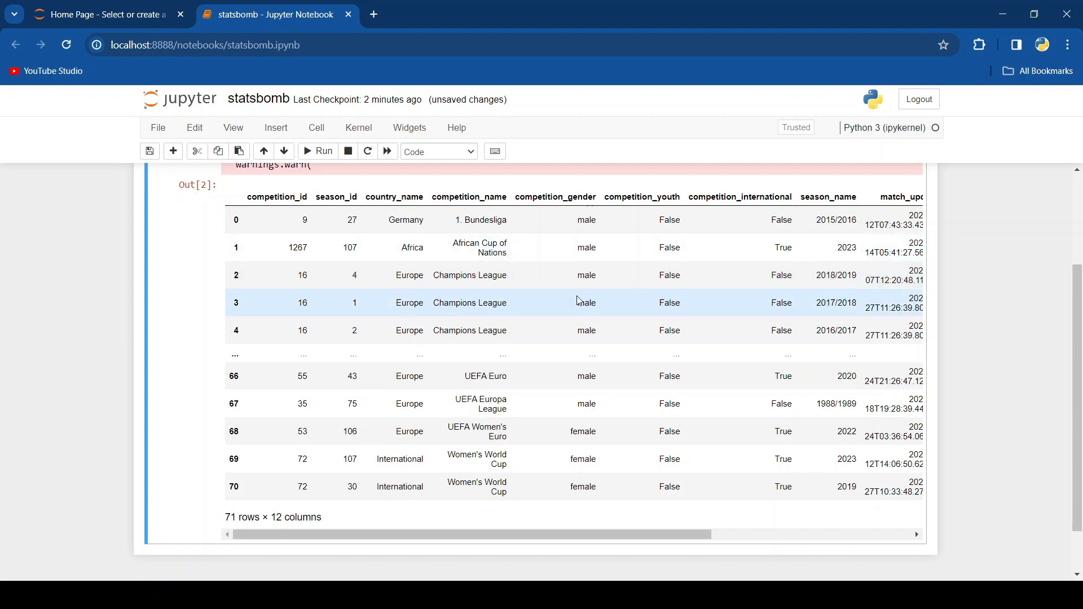
scroll(down, 3)
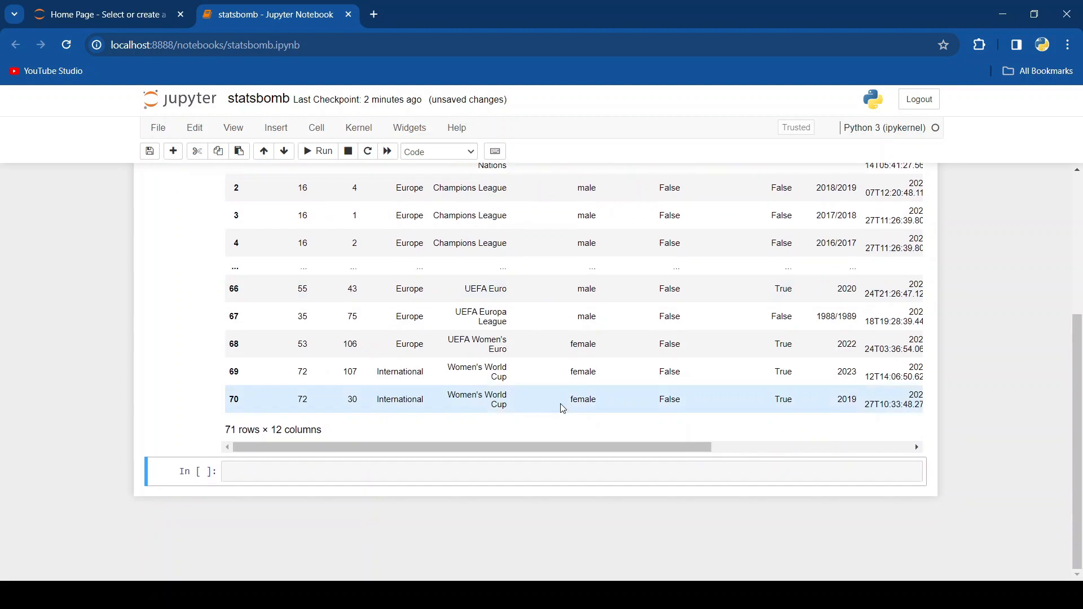
- Run sb.matches(competition_id=16, season_id=4) returning Tottenham Hotspur 0–2 Liverpool
text(s)
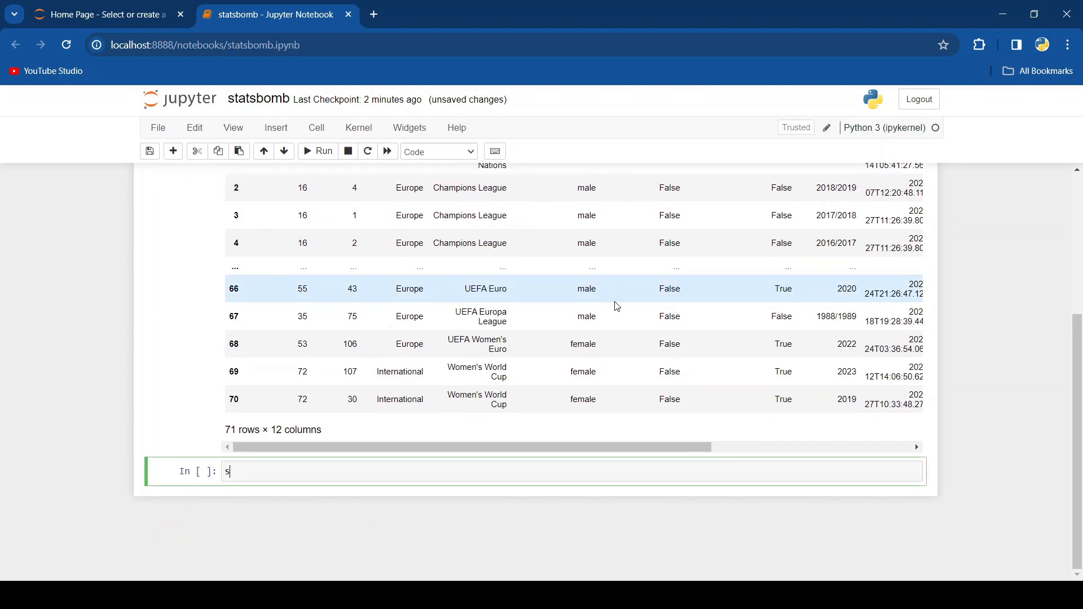
text(sb.matches()
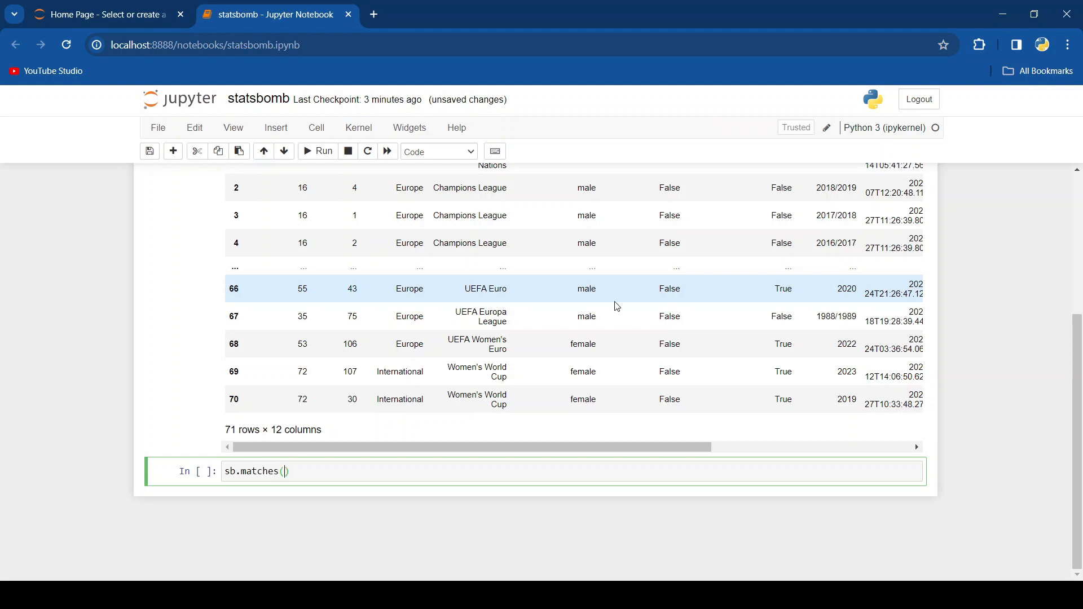
text(competition_id=)
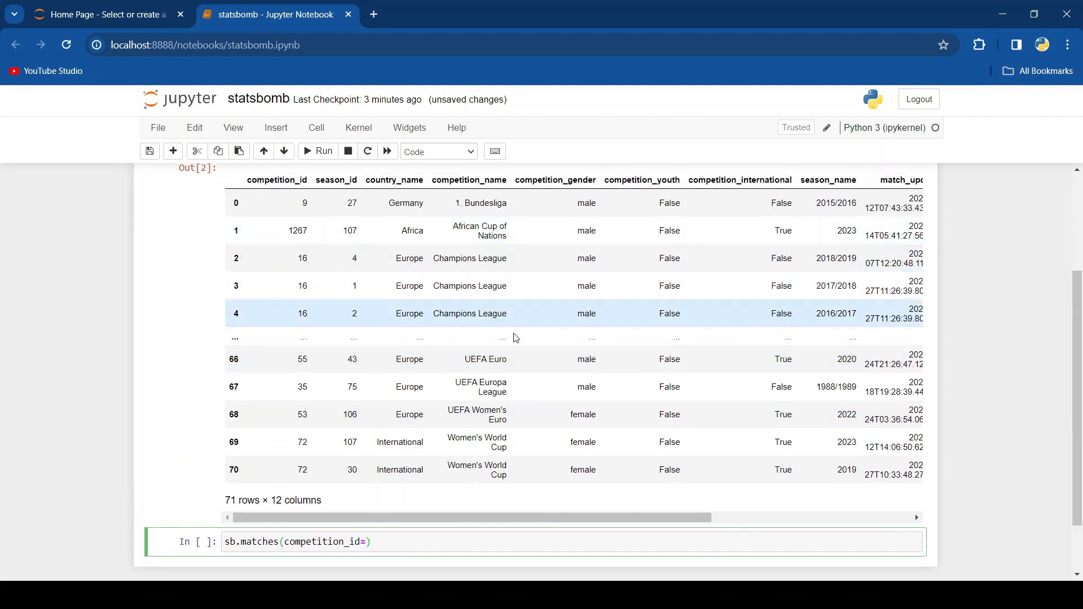
text(16,)
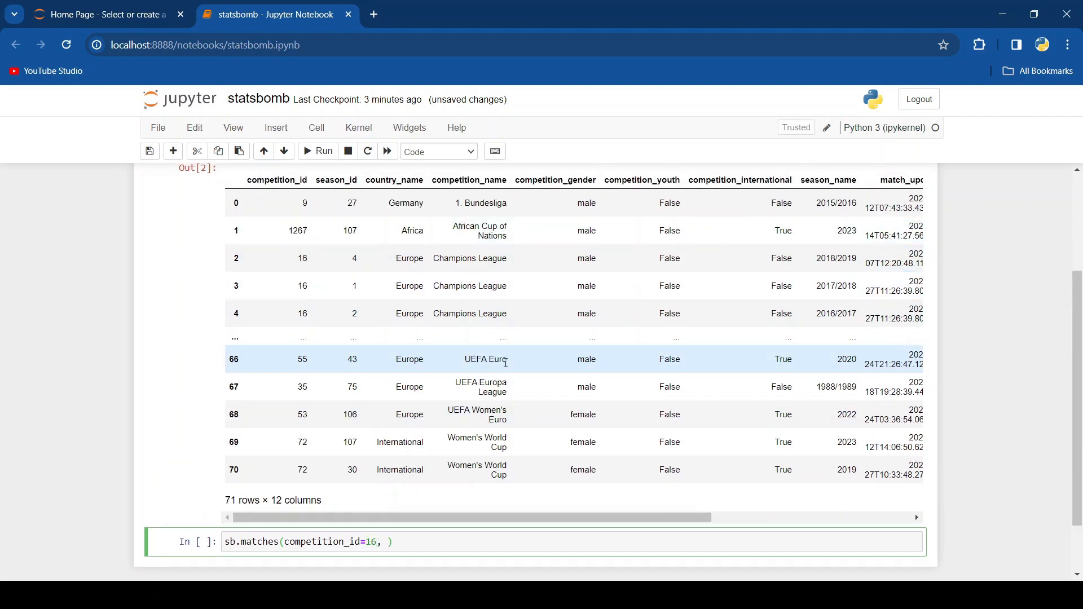
text(season_id=4)
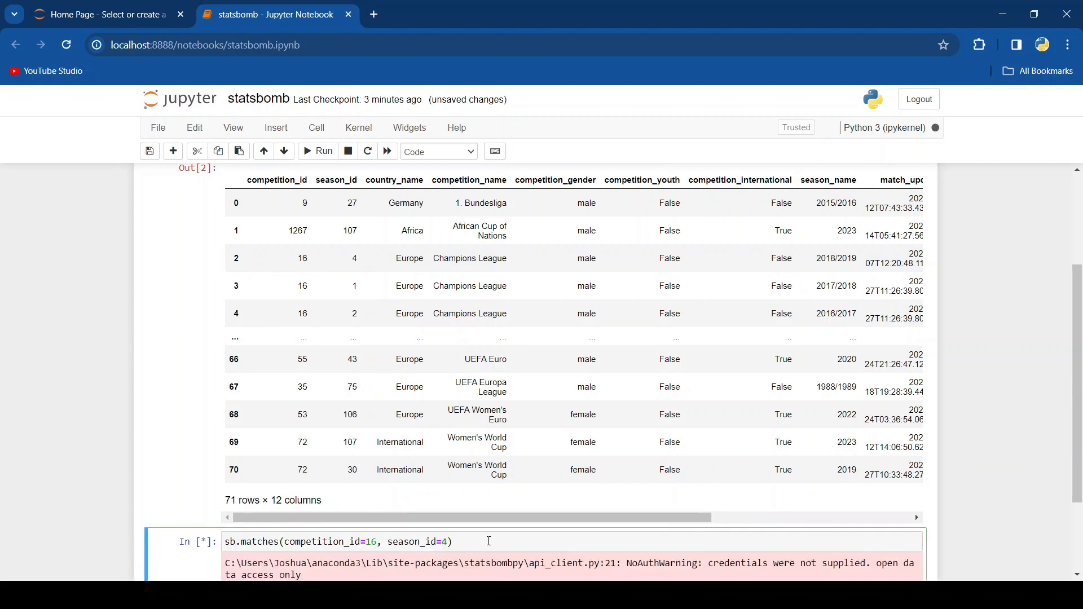
key(shift+enter)
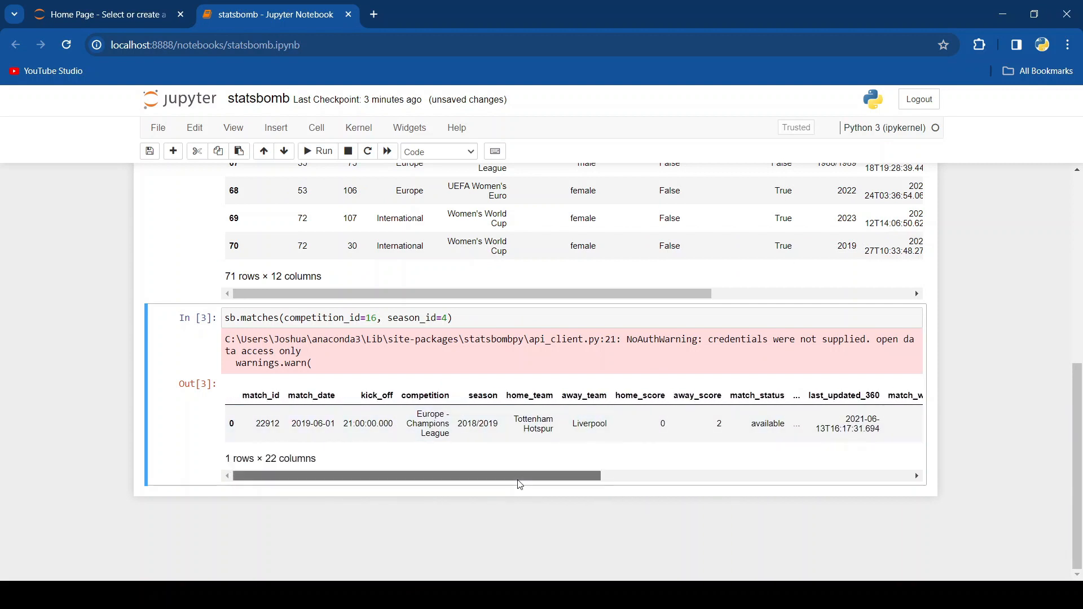
mouse_move(537, 475)
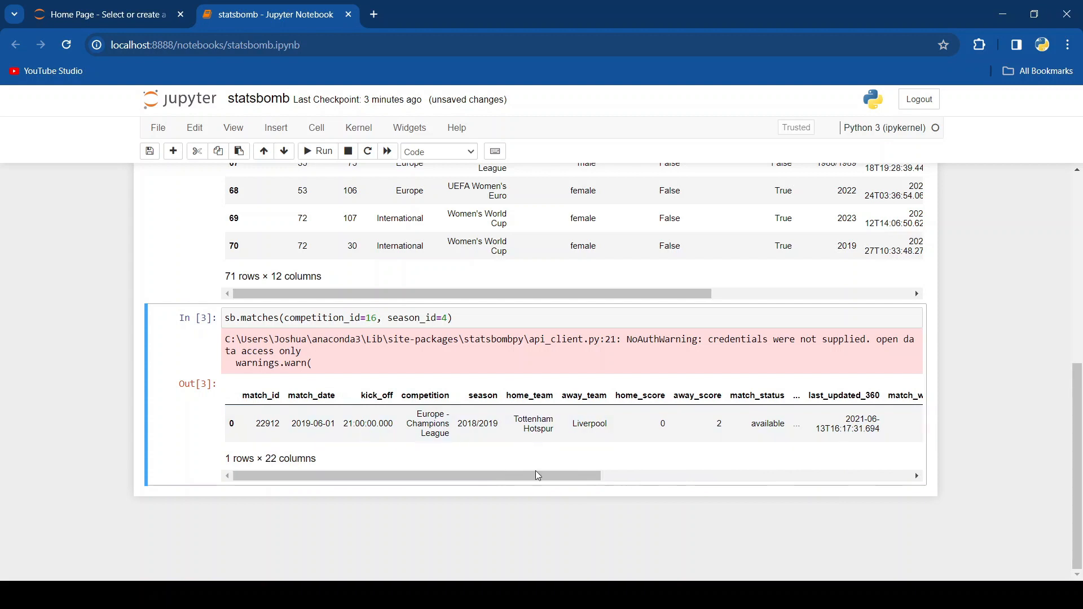
- Edit the sb.matches ids and rerun, again getting the single match 22912
scroll(up, 3)
text(267)
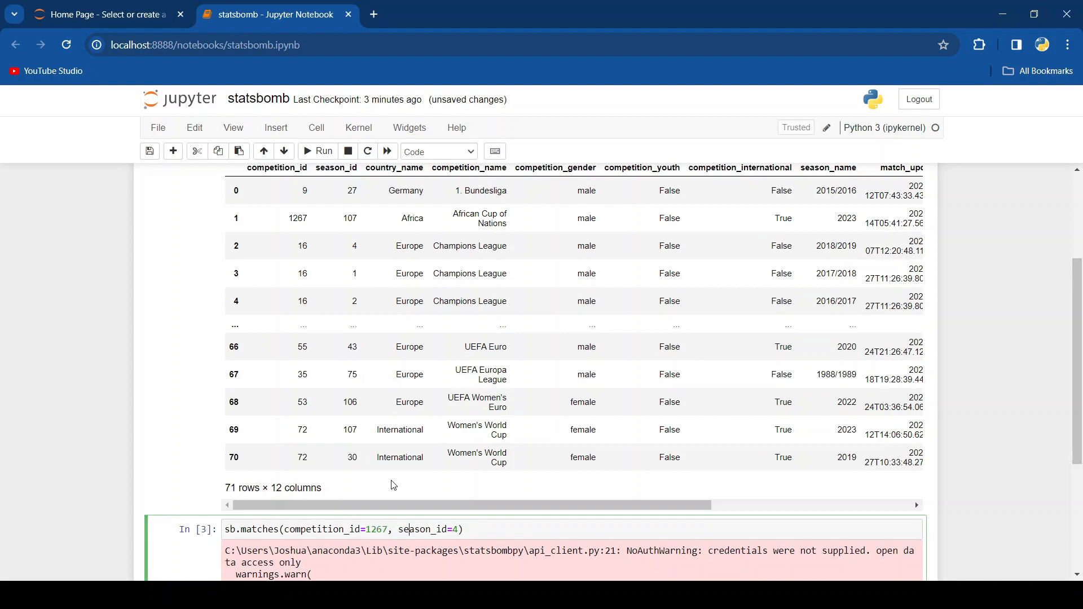
text(1)
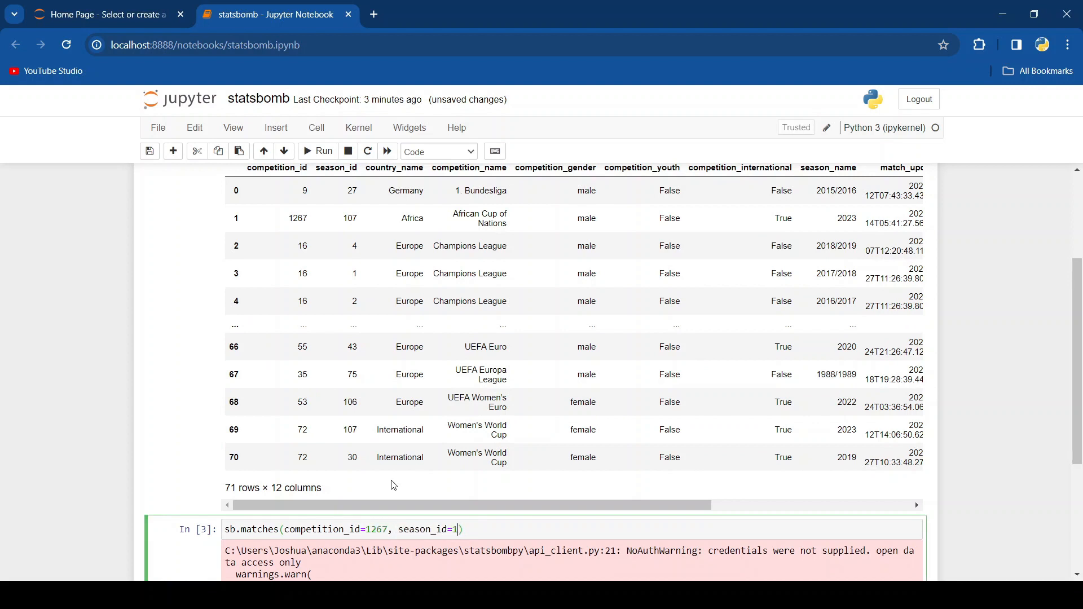
text(07)
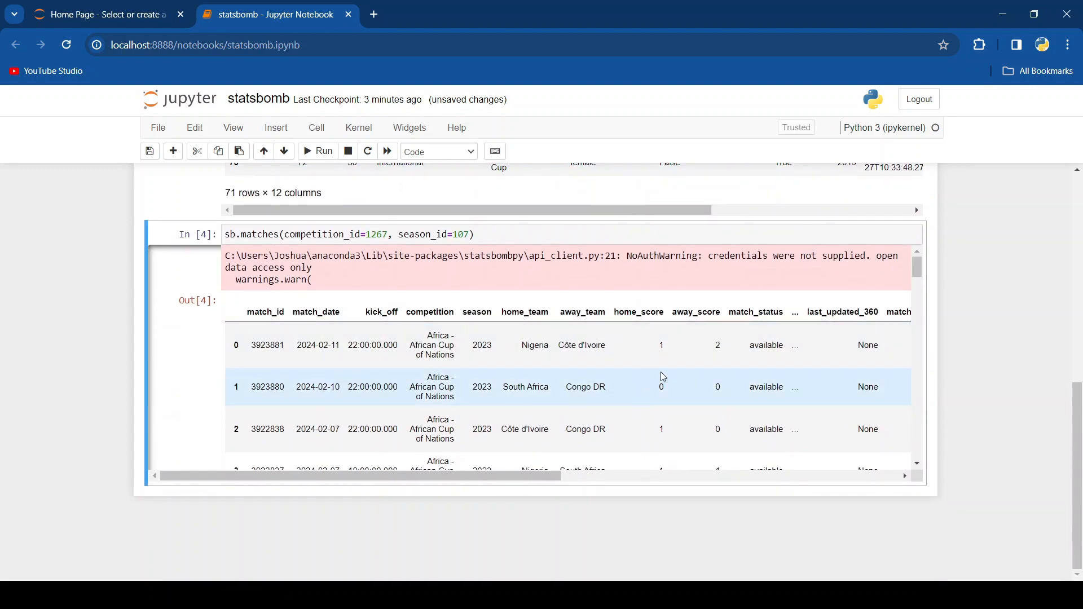
scroll(down, 3)
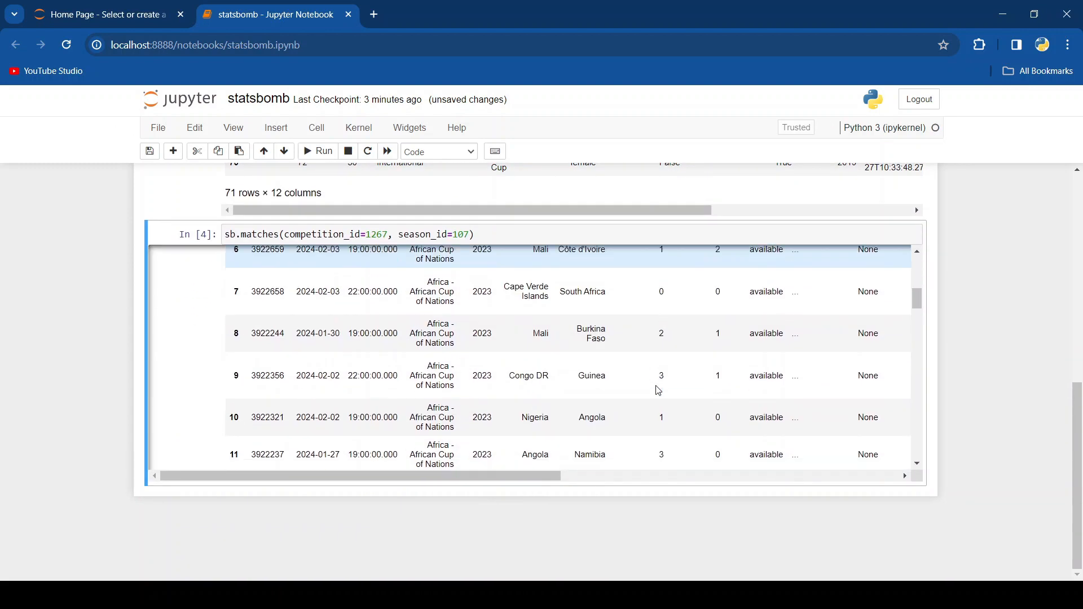
scroll(down, 3)
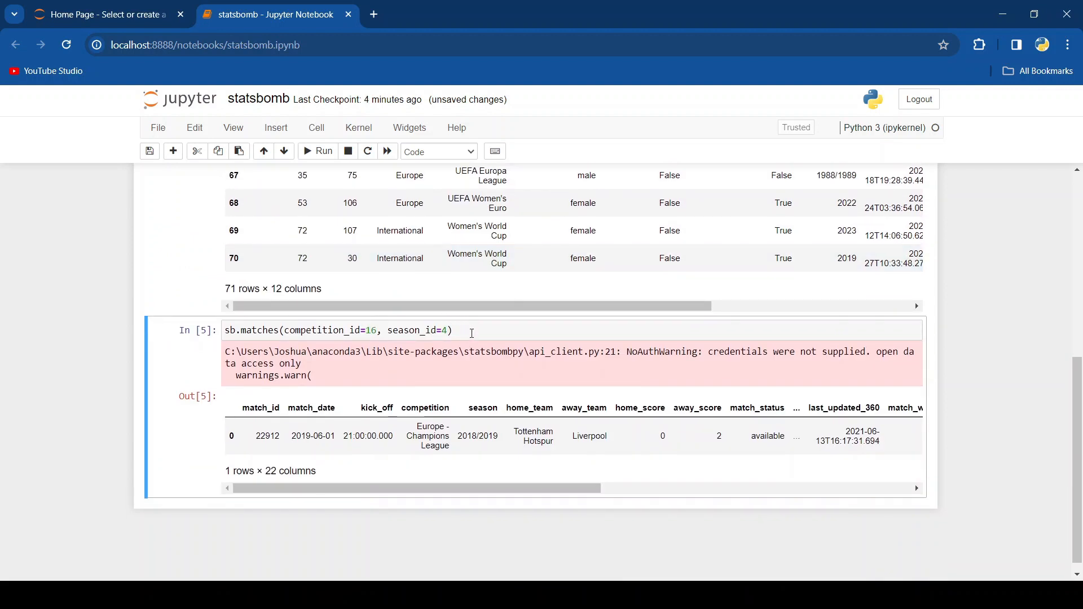
- Load events = sb.events(match_id=22912) in a new cell and display the events table
click(322, 150)
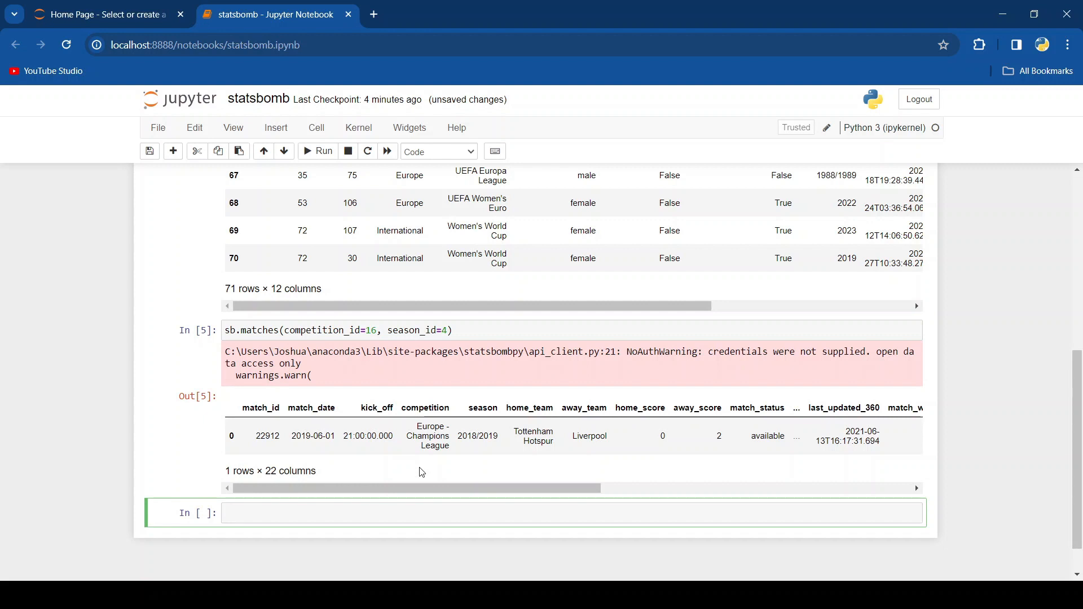
text(events)
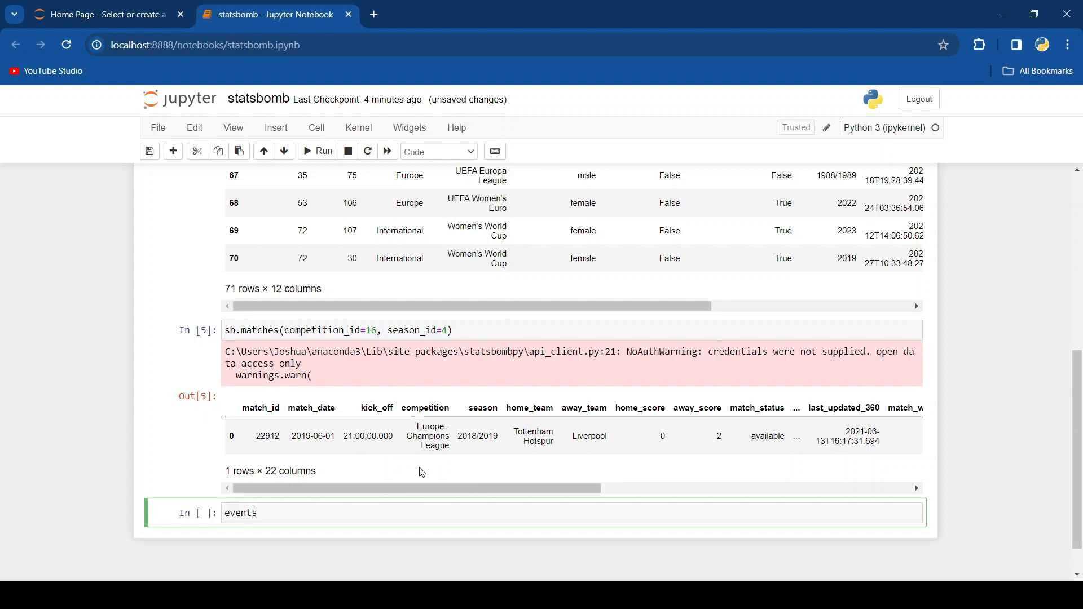
text(= sb.e)
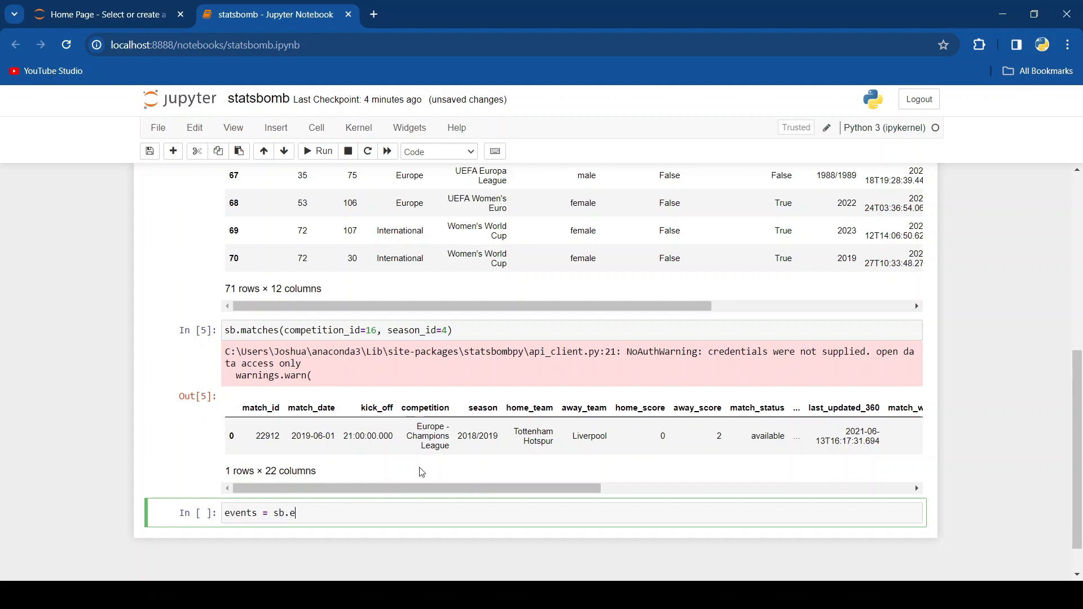
text(vents)
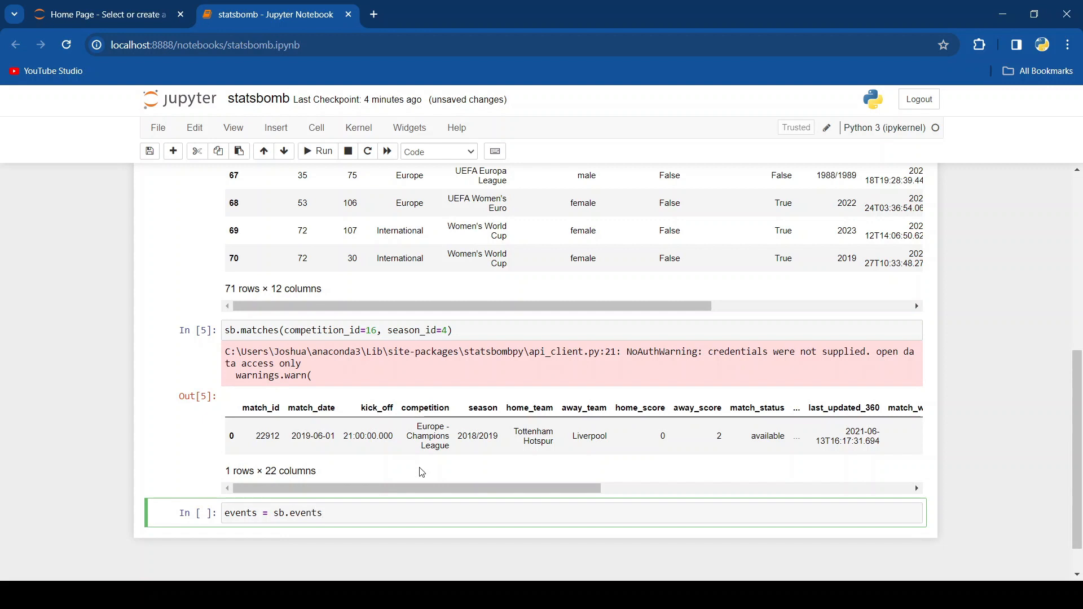
text((match_id=)
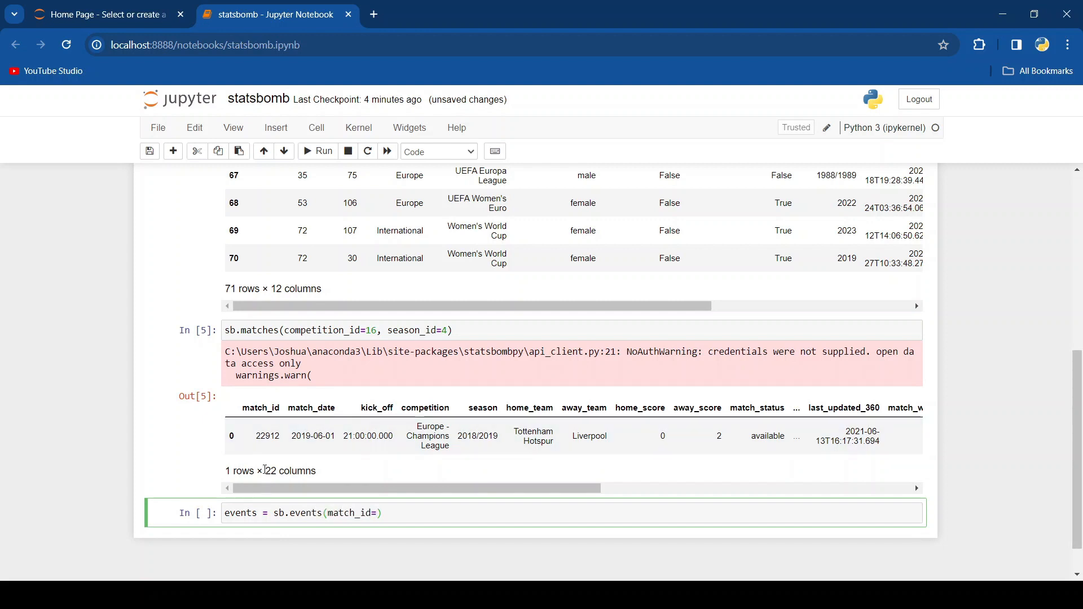
click(267, 435)
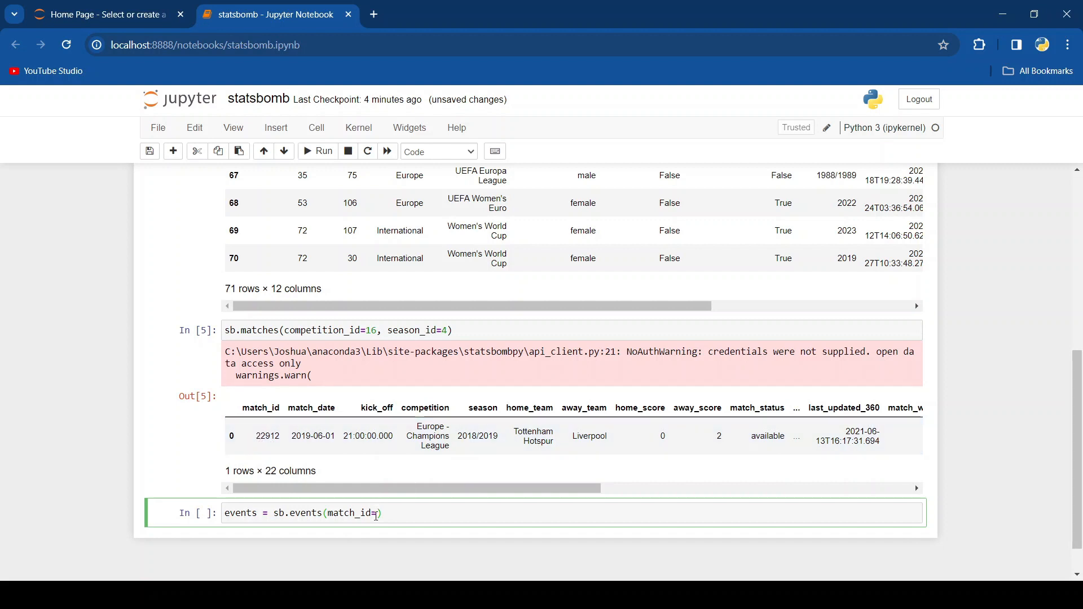
mouse_move(441, 505)
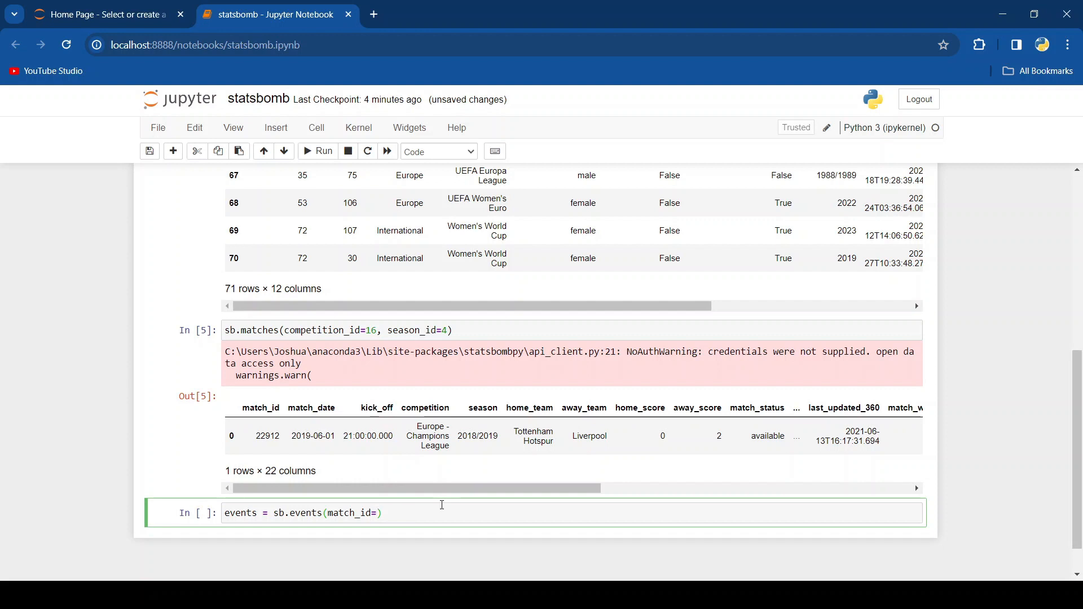
text(22912)
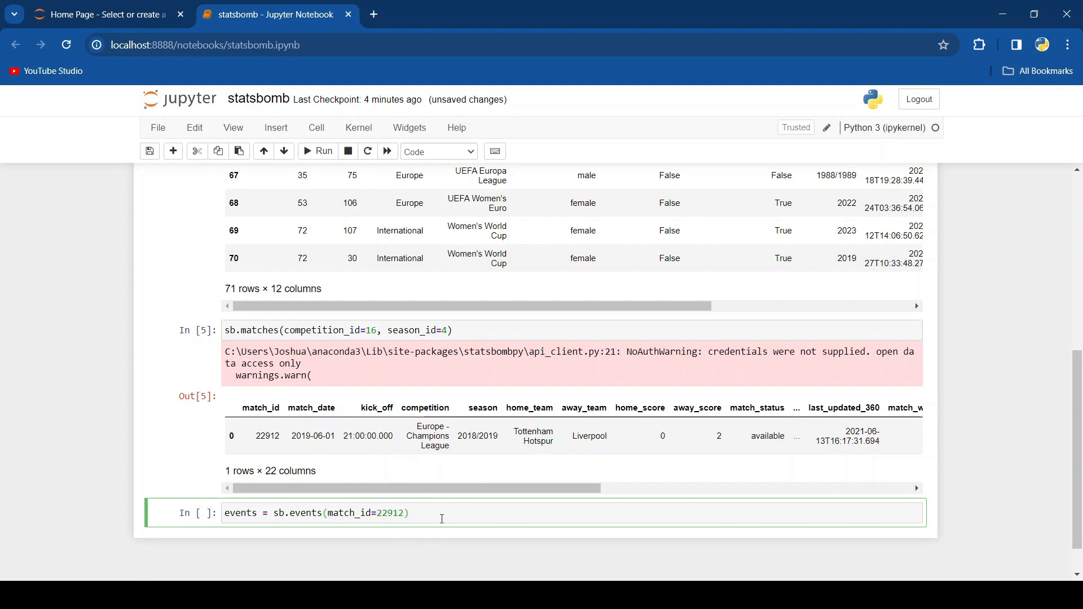
text(events)
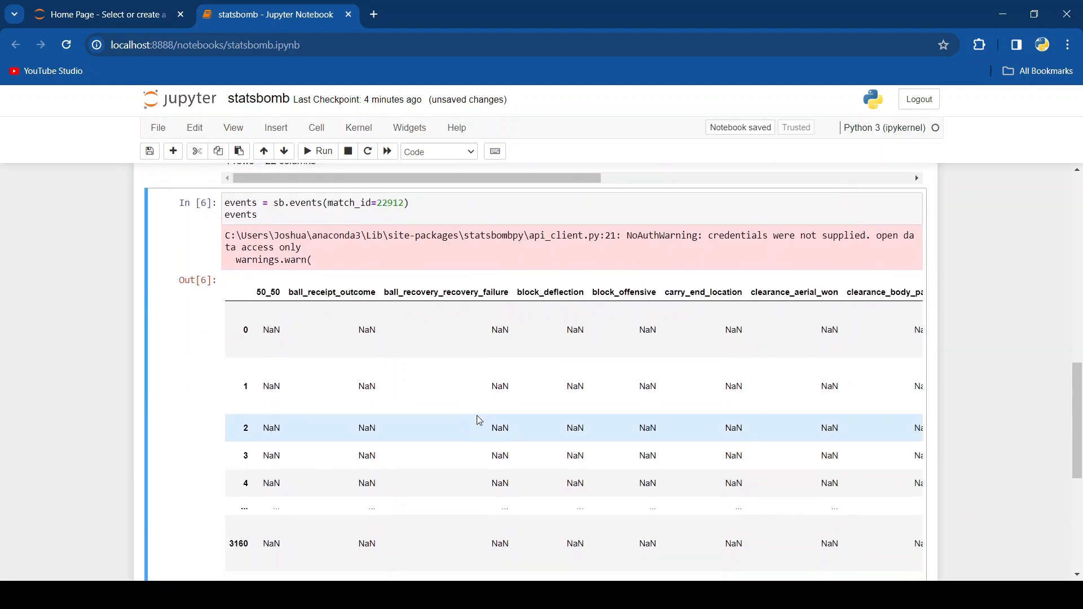
scroll(right, 3)
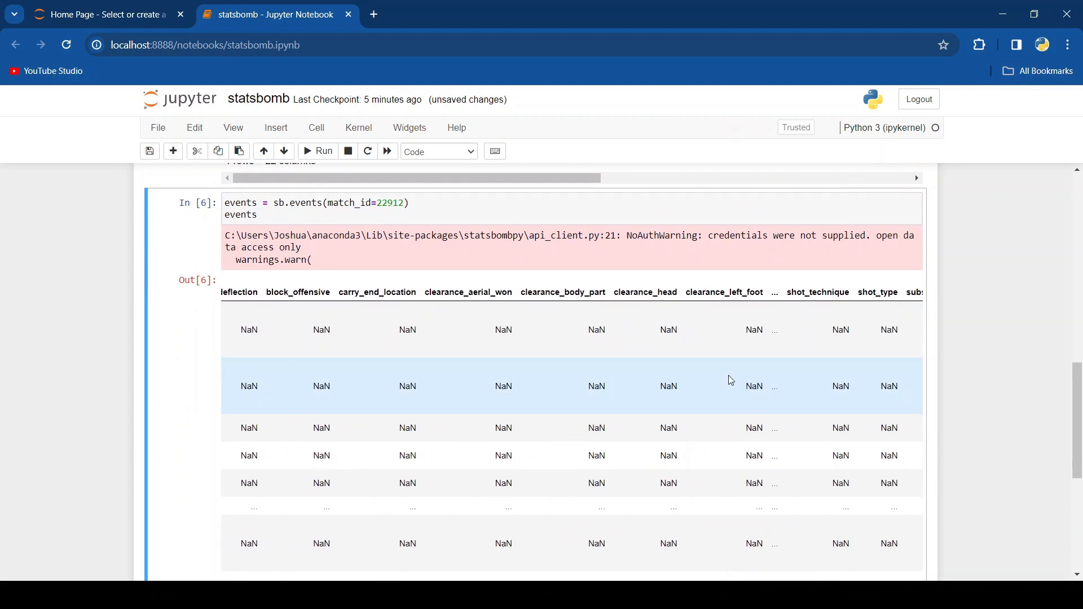
scroll(right, 3)
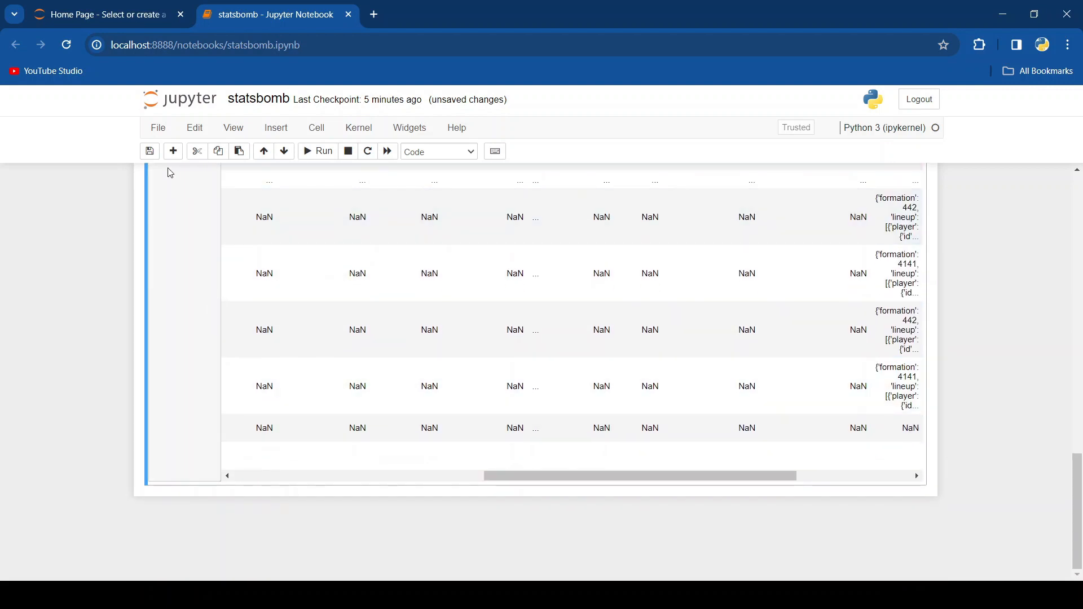
- Run events.columns to list the StatsBomb event field names
text(ev)
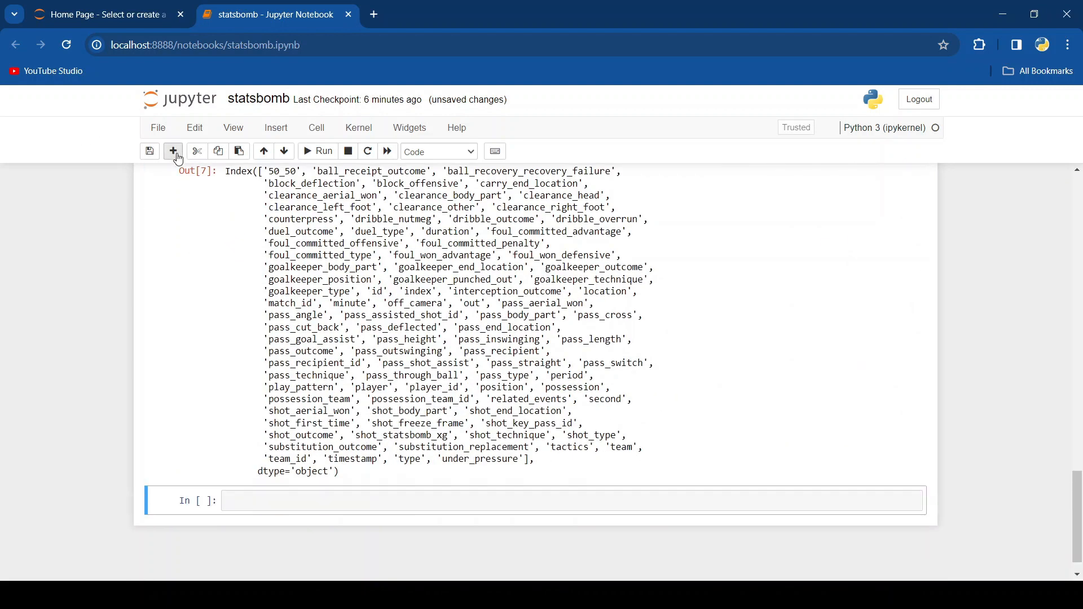
- Display events['tactics'], the 3165-entry column of formations and lineups
text(events)
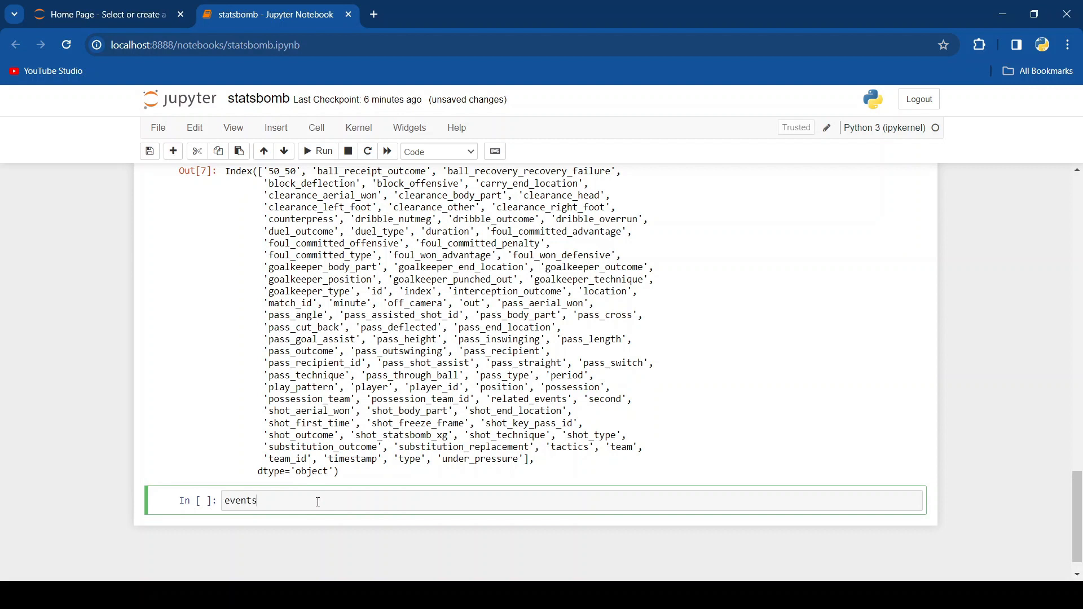
text(['tact')
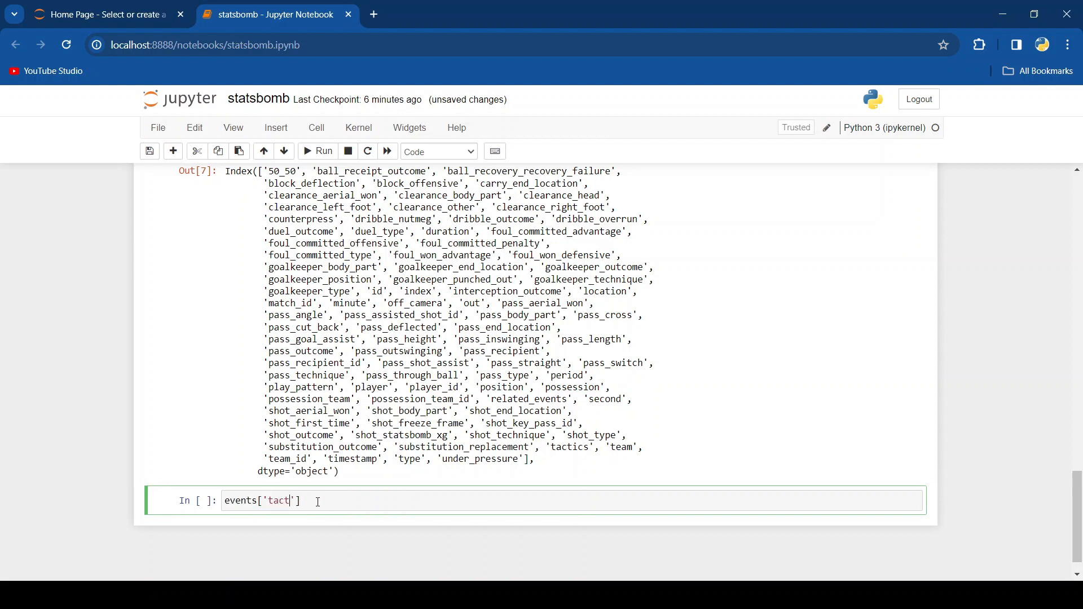
text(ics)
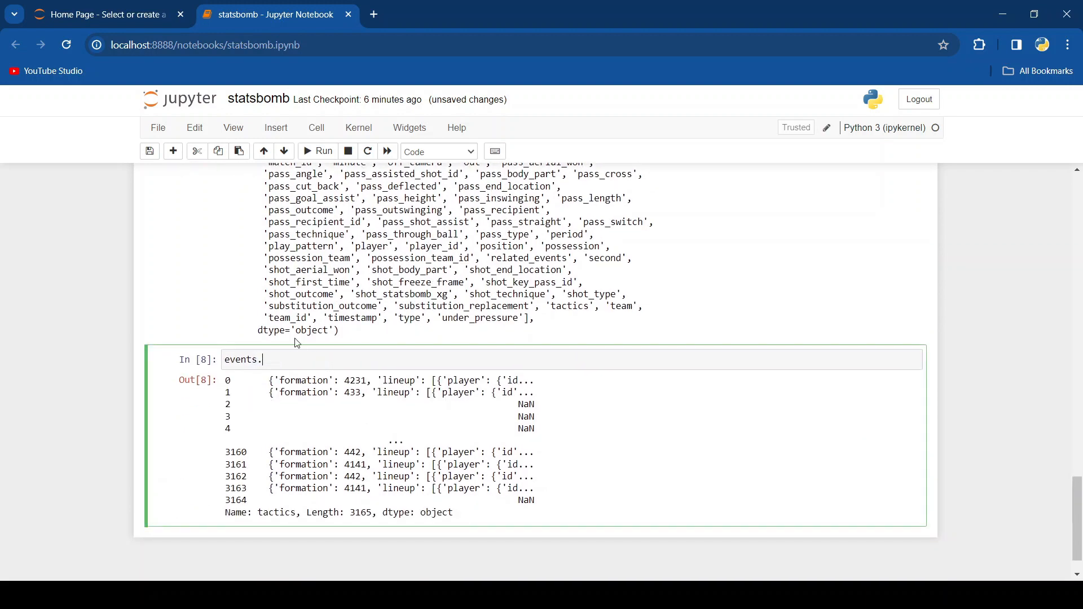
text(tactics)
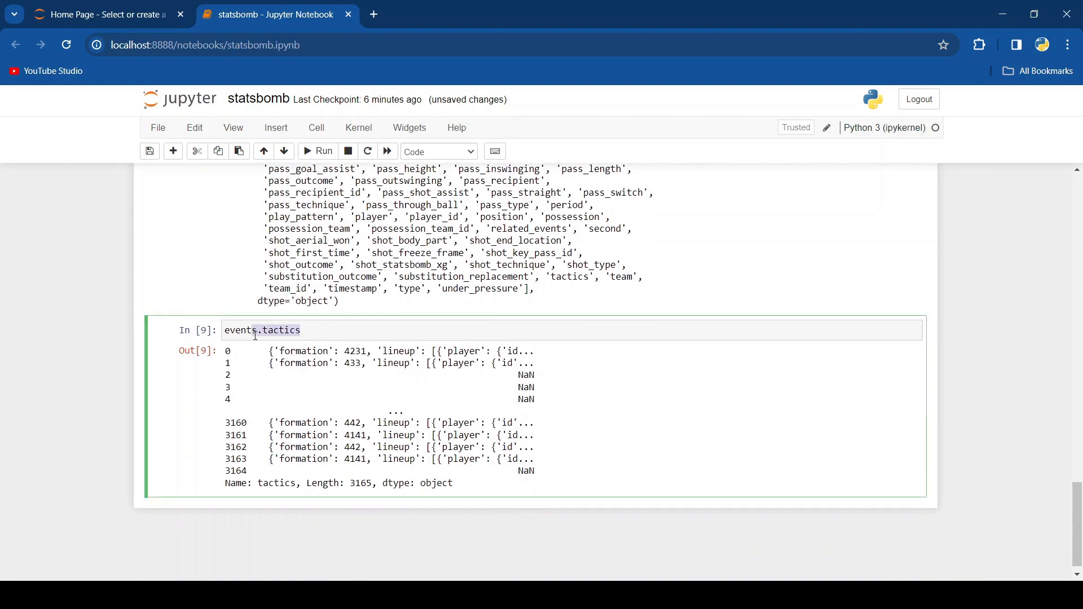
text(events[])
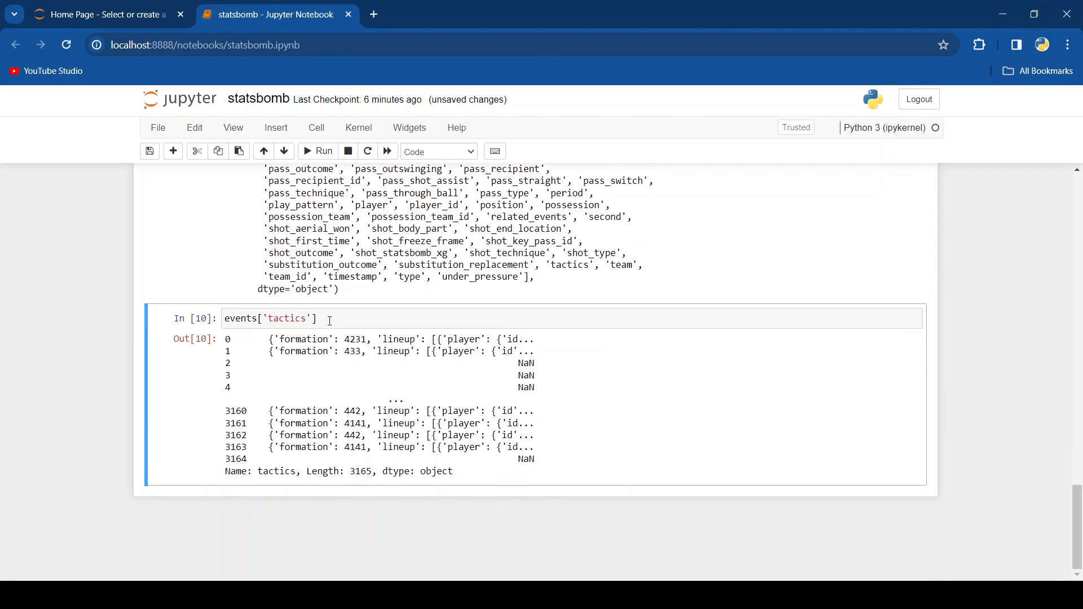
- Index a single tactics entry to print the full starting lineup with positions and jersey numbers
click(318, 318)
text([0)
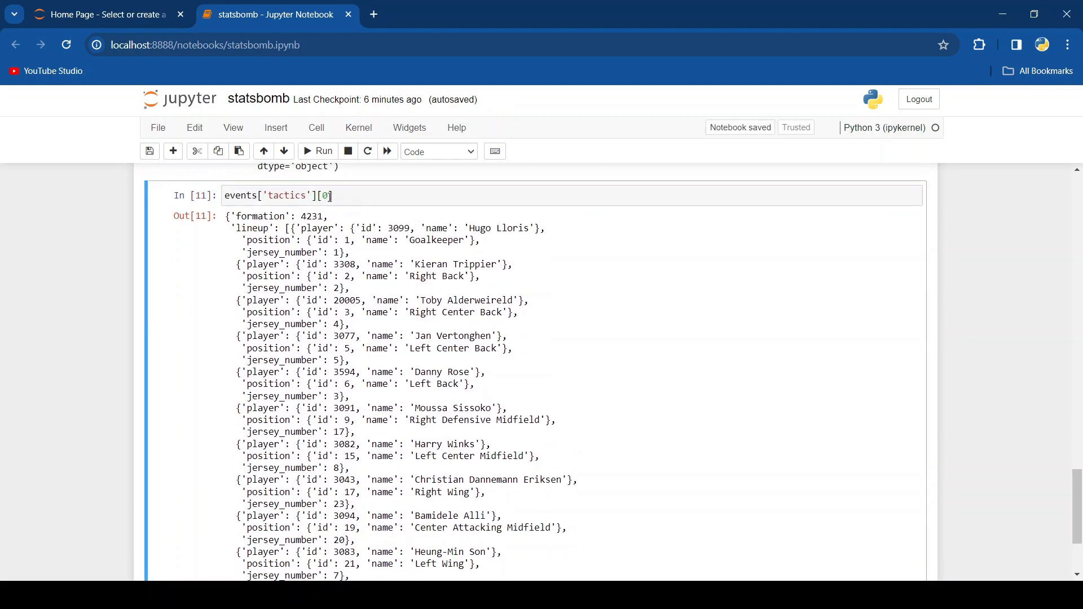
text(1)
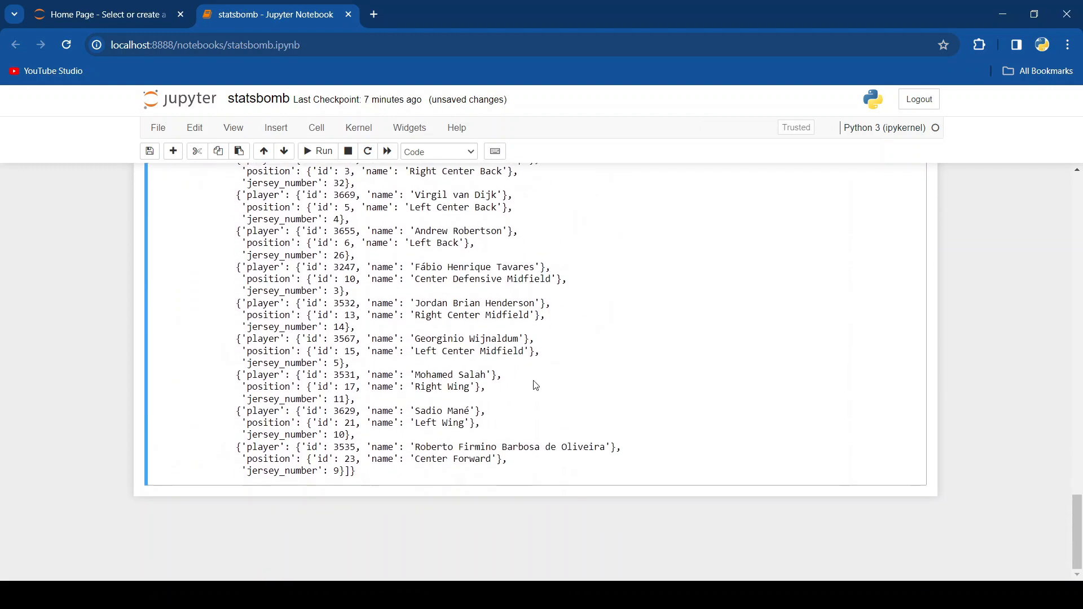
scroll(up, 3)
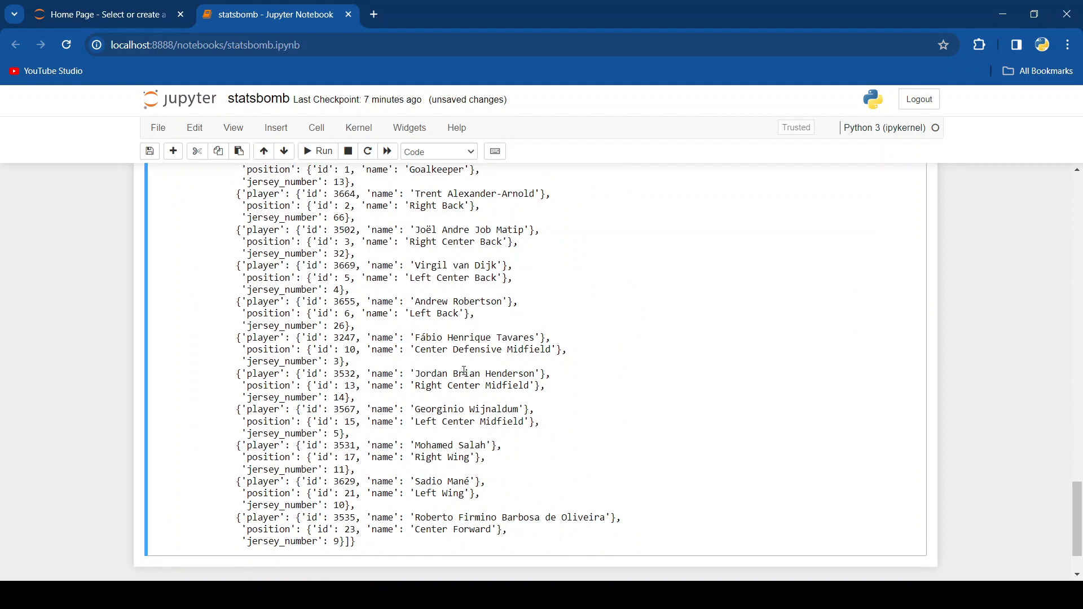
scroll(down, 3)
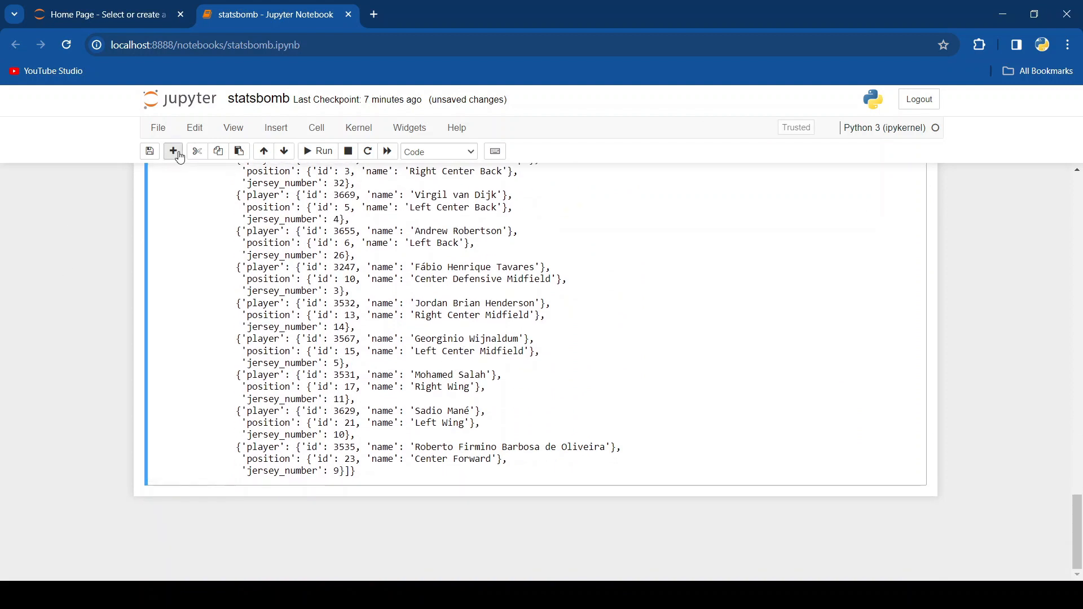
- Build pass_events from the team, type, minute, pass_end_location and player columns
click(173, 151)
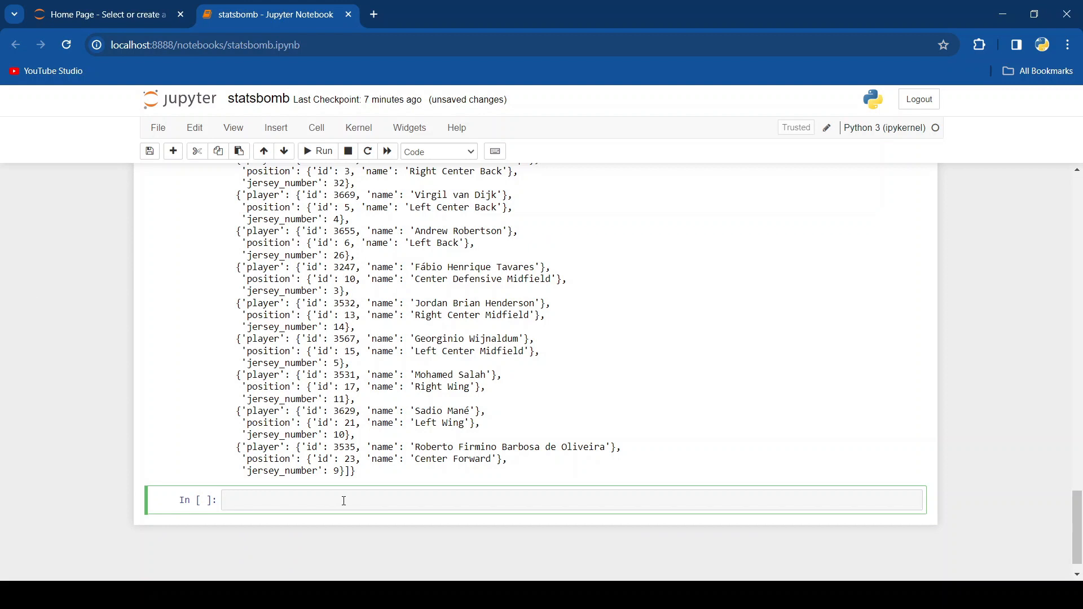
text(pass_eve)
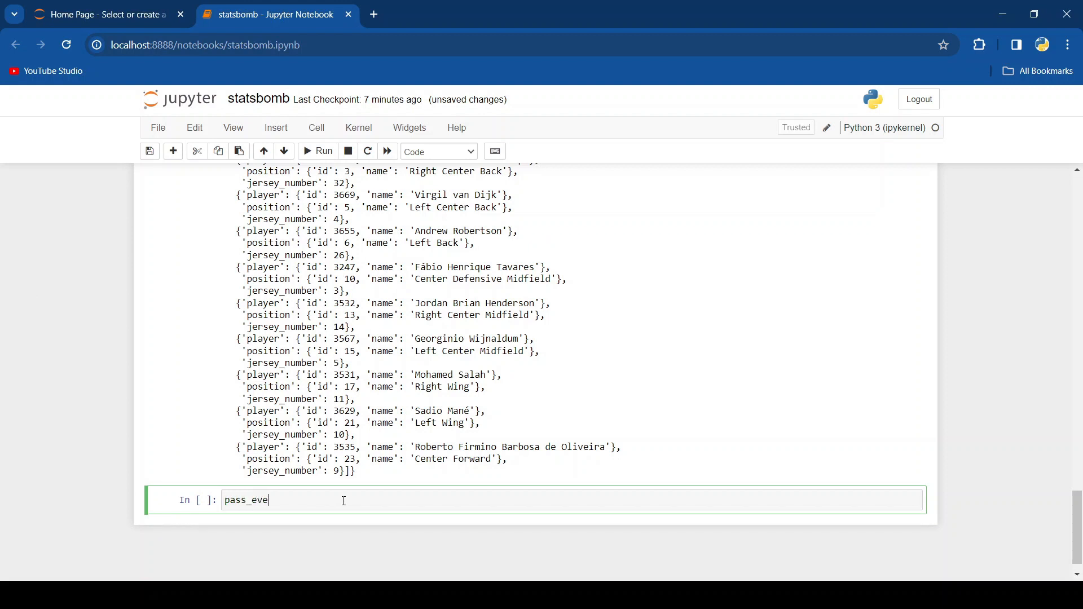
text(nts =)
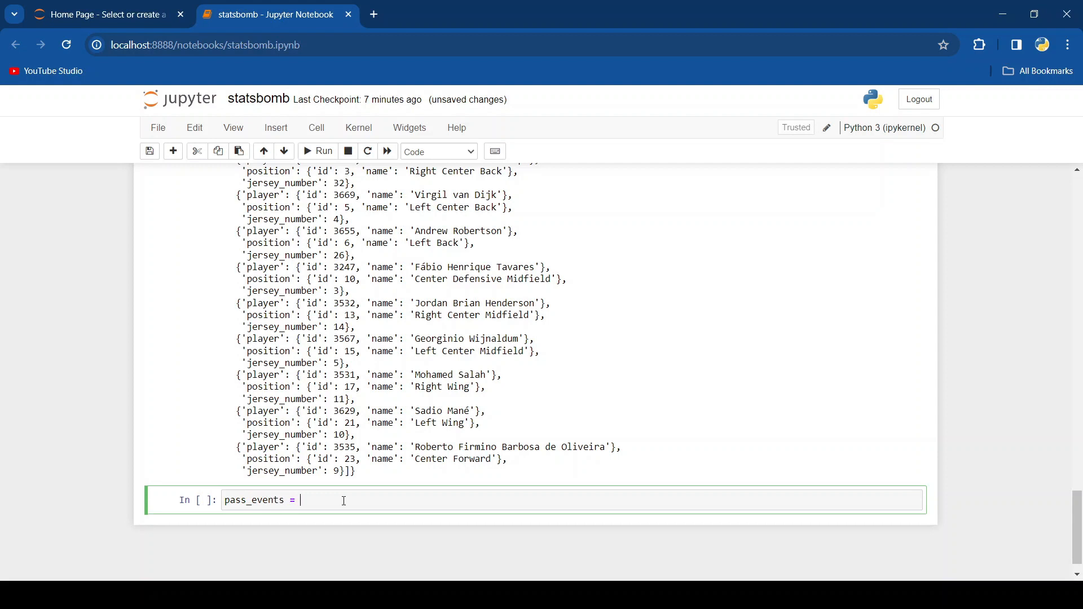
text(events)
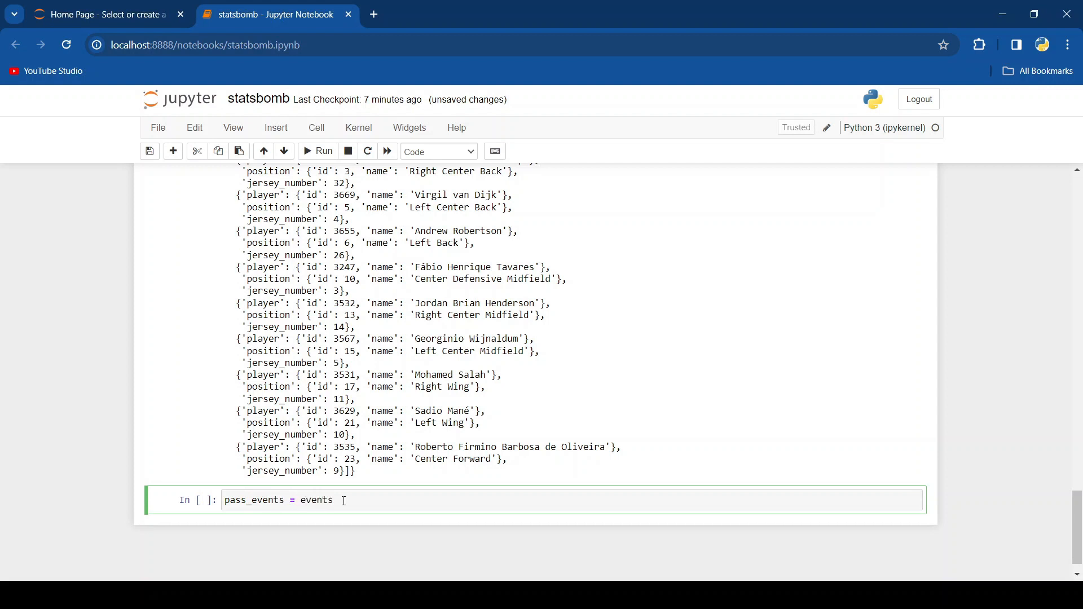
text([])
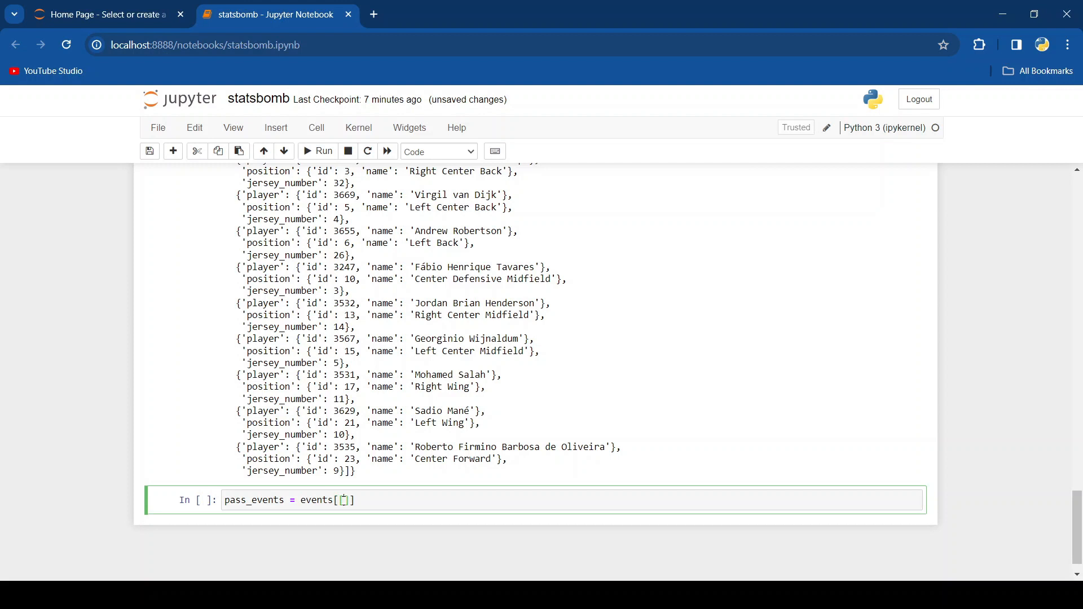
text([)
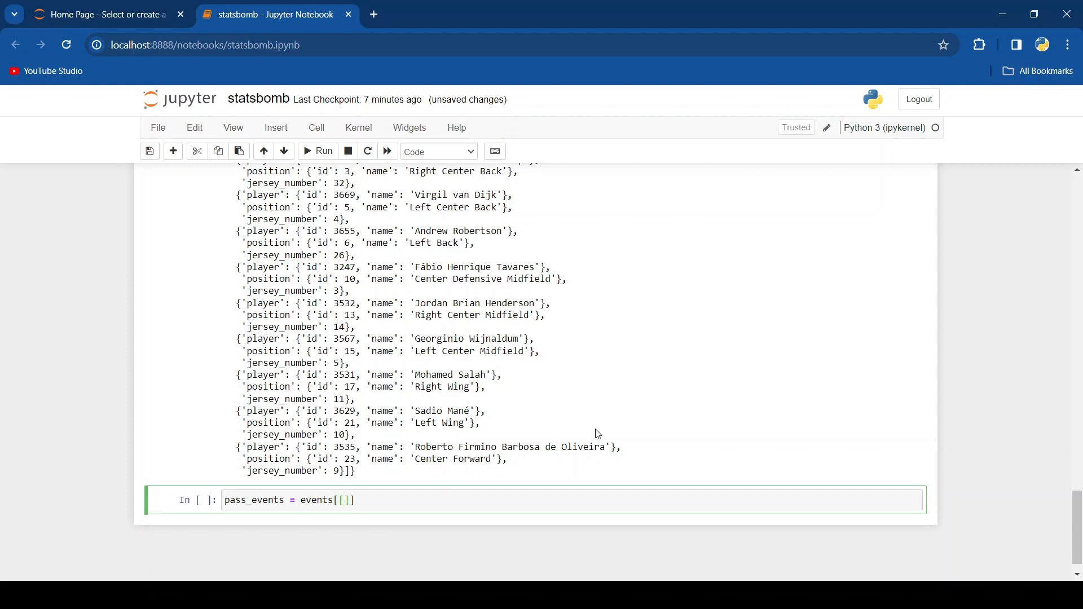
text('team')
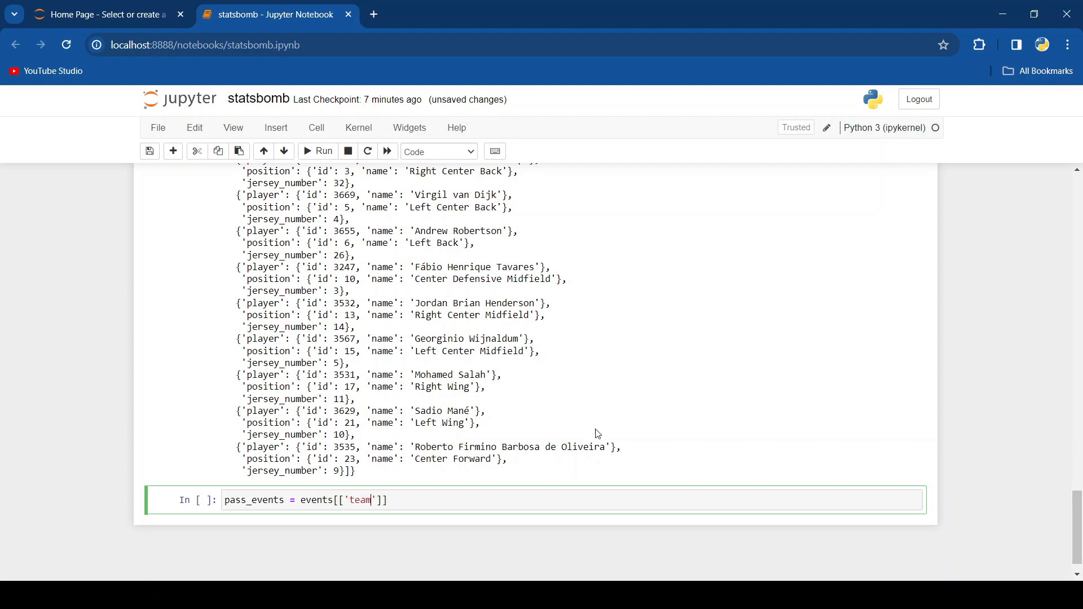
text(, 'type',)
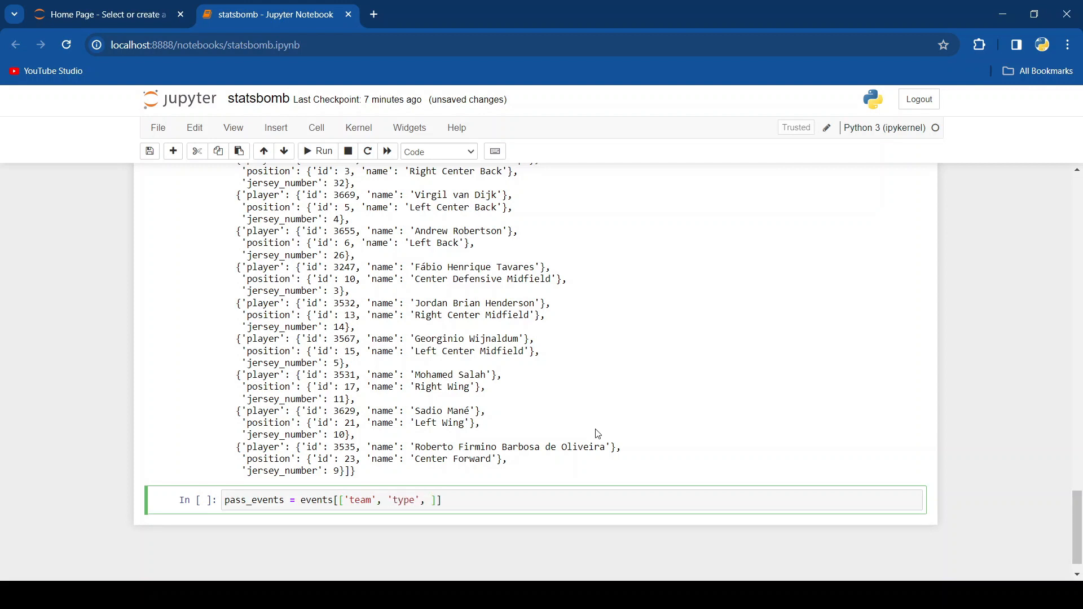
text('minute')
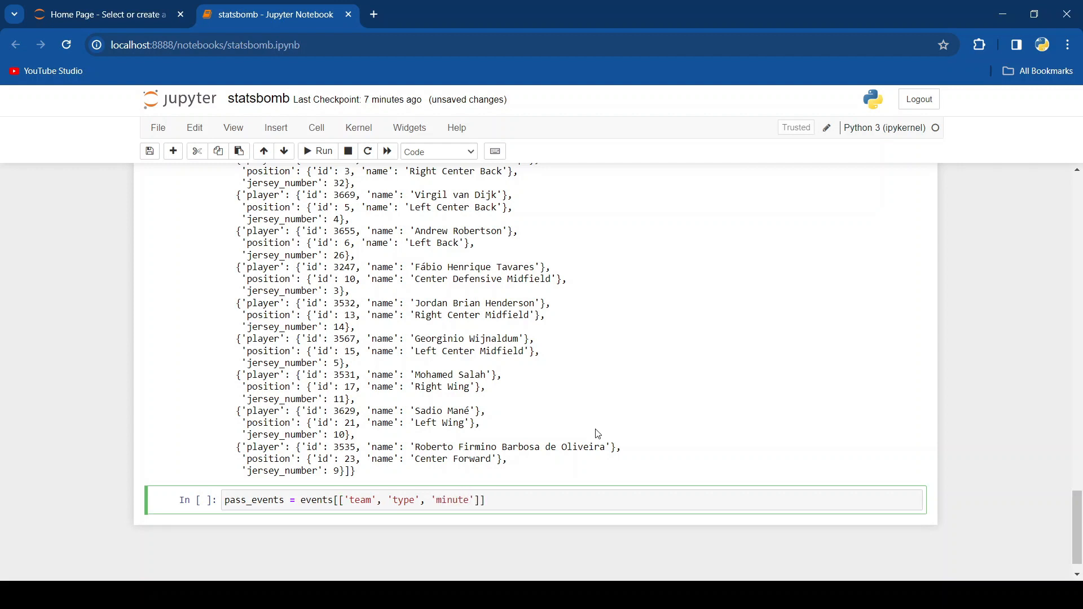
text(, 'pass_end_loc')
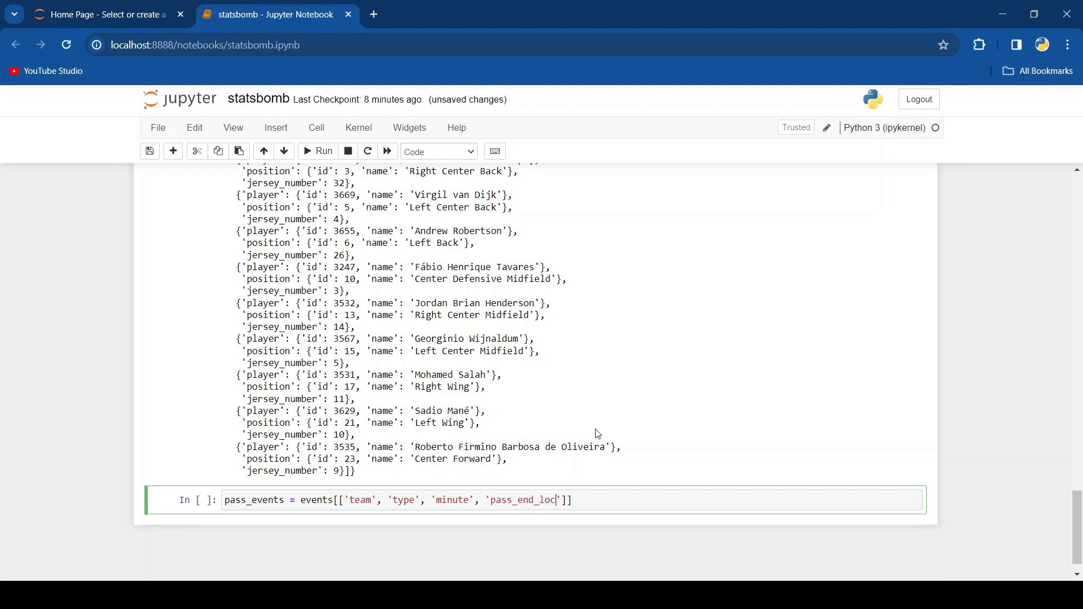
text(ation)
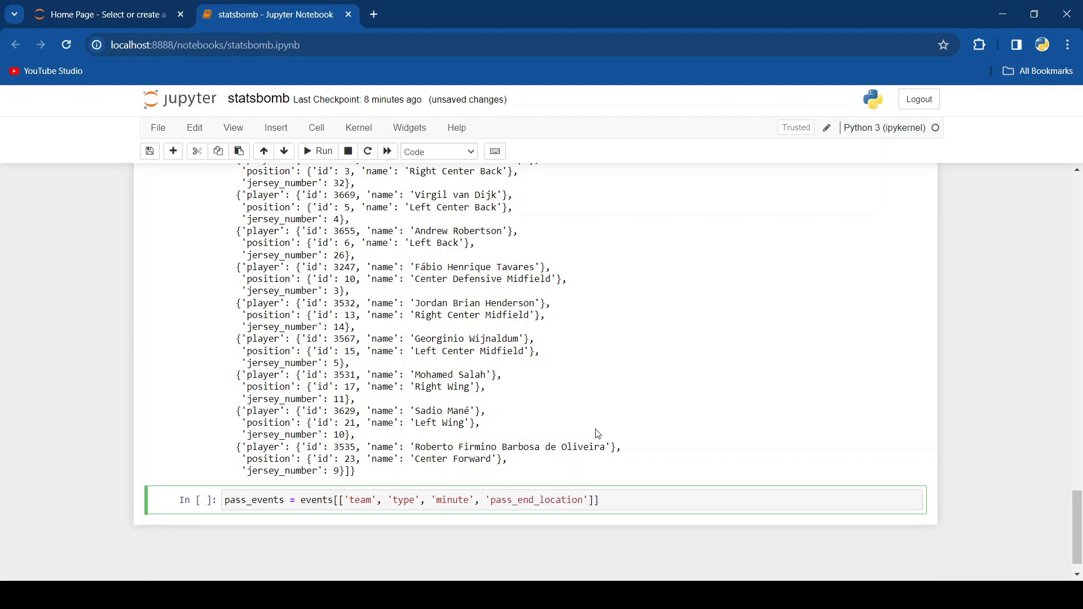
text(, 'player')
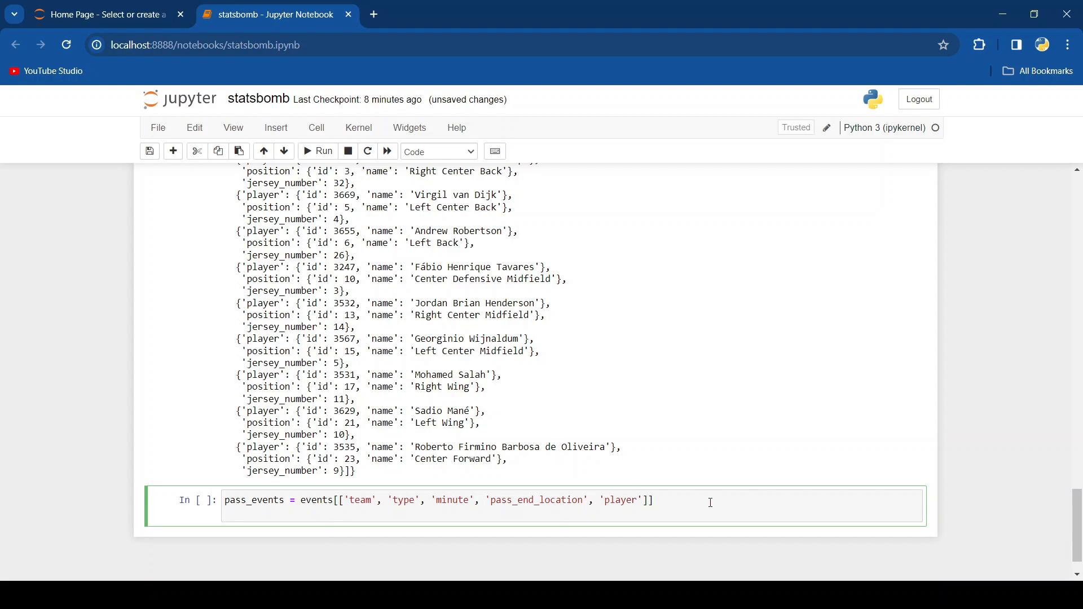
- Display pass_events.head(30) and run the cell
text(pass_ev)
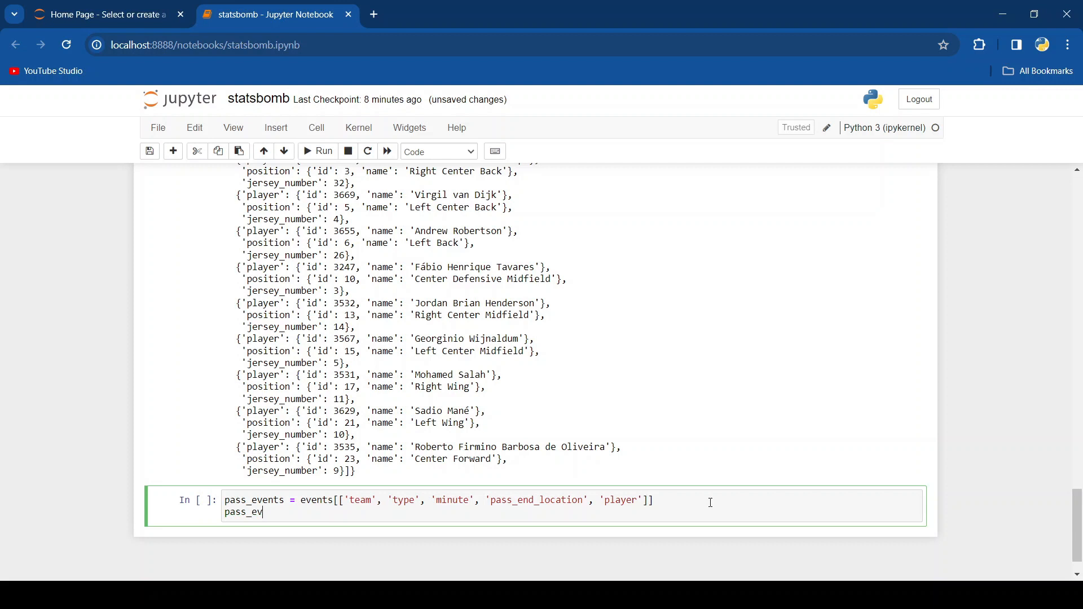
text(ents)
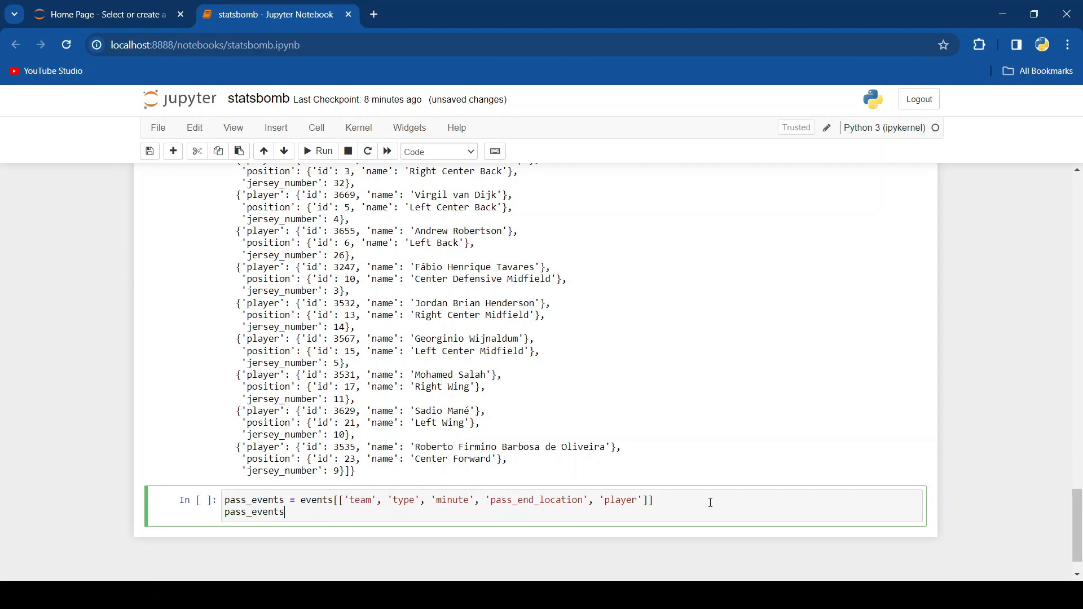
text(.head(30))
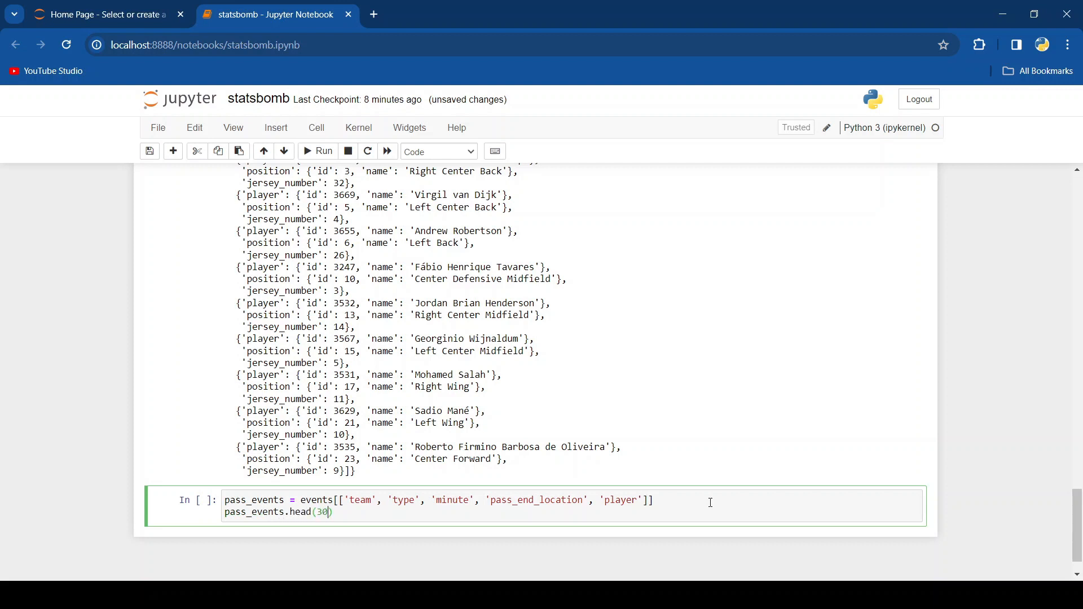
click(322, 151)
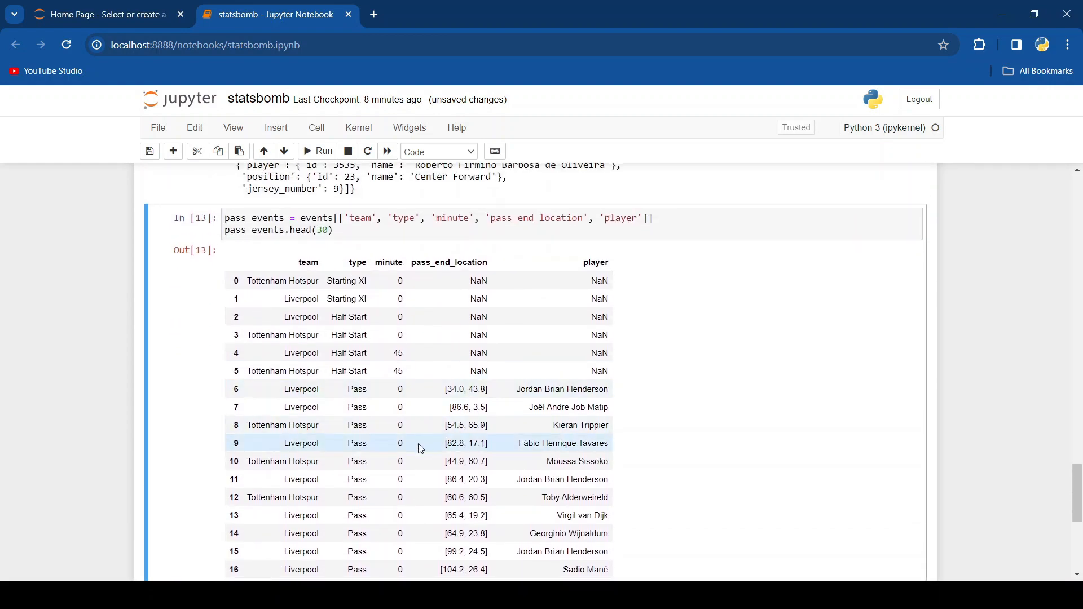
- Start a new 'pass_events = pass_e' line between the column selection and head(30)
scroll(down, 3)
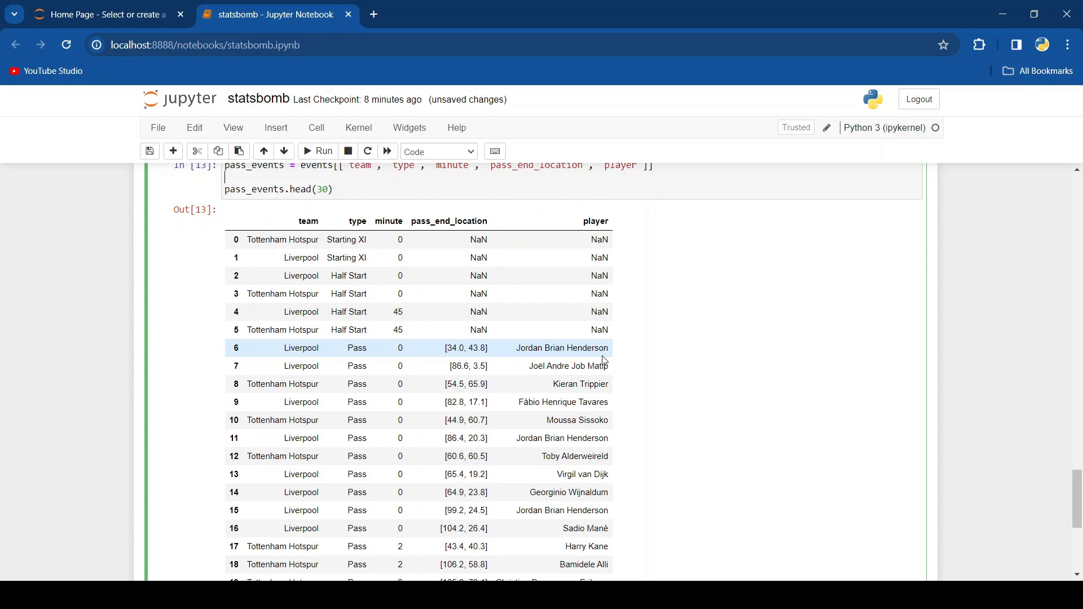
text(pass_events = pass_e)
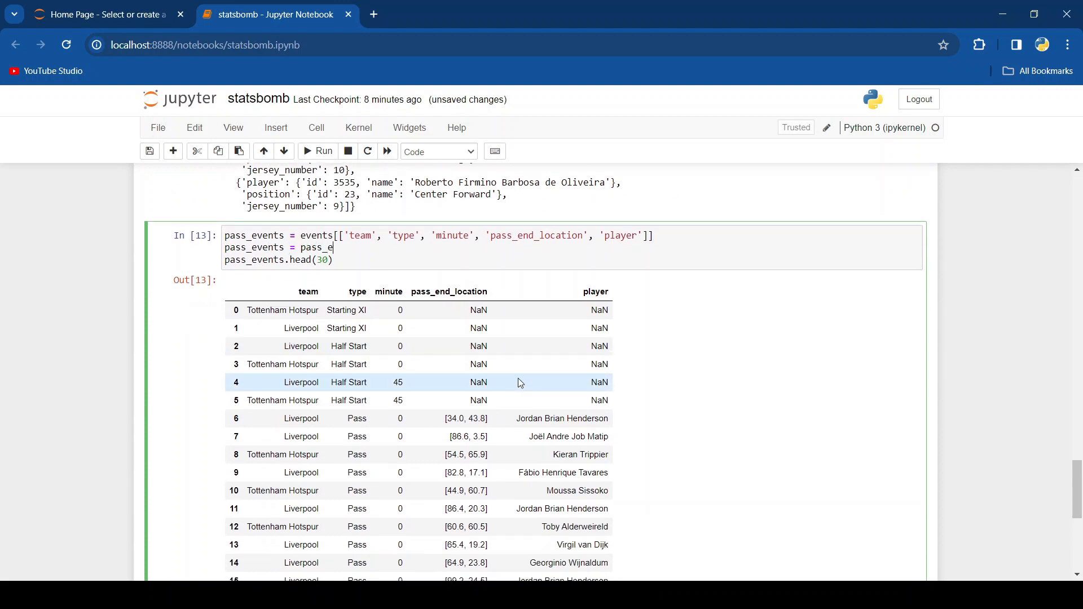
- Complete pass_events = pass_events[pass_events['player'].notna()] and review the resulting table
text(vents)
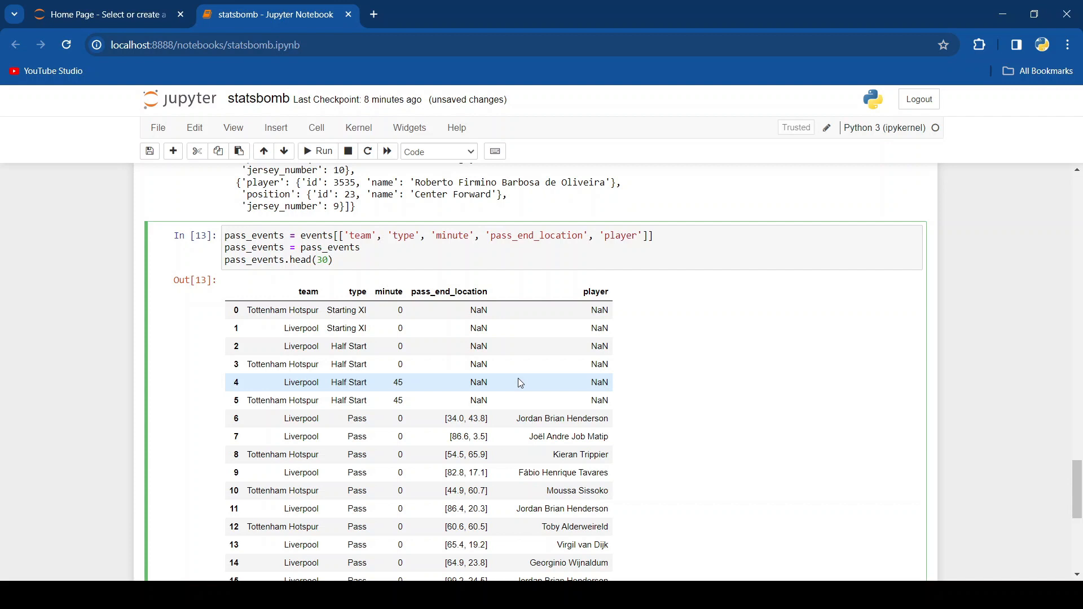
text([])
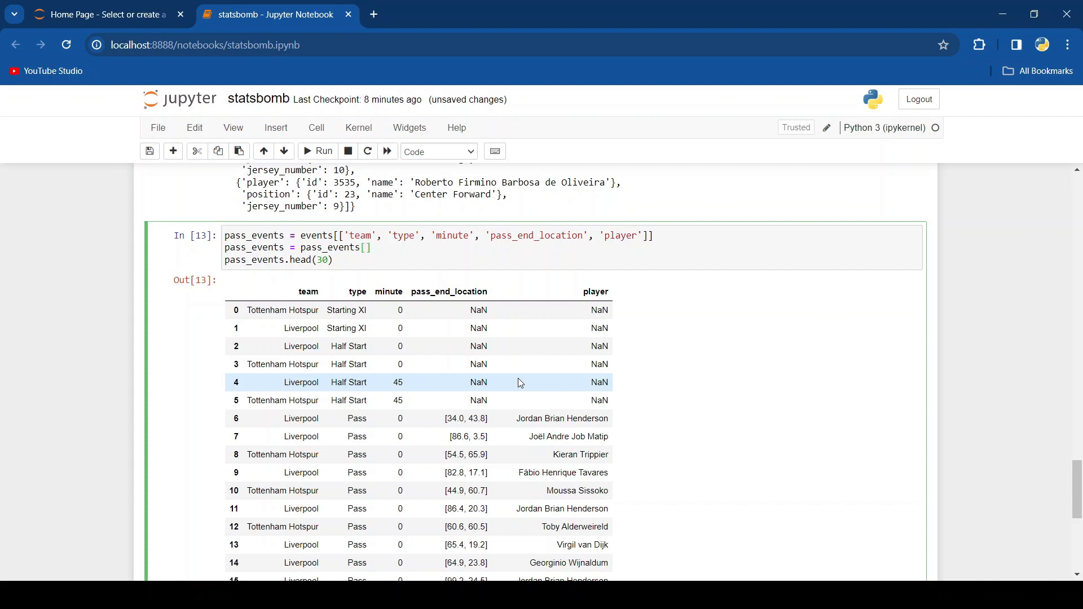
text(pass_events['player)
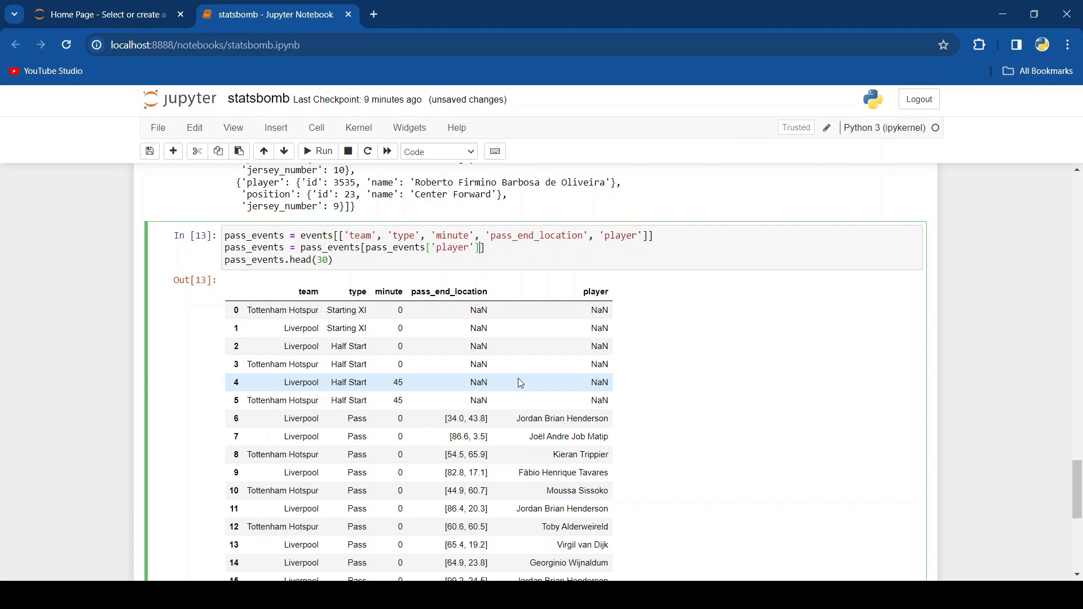
text(.not)
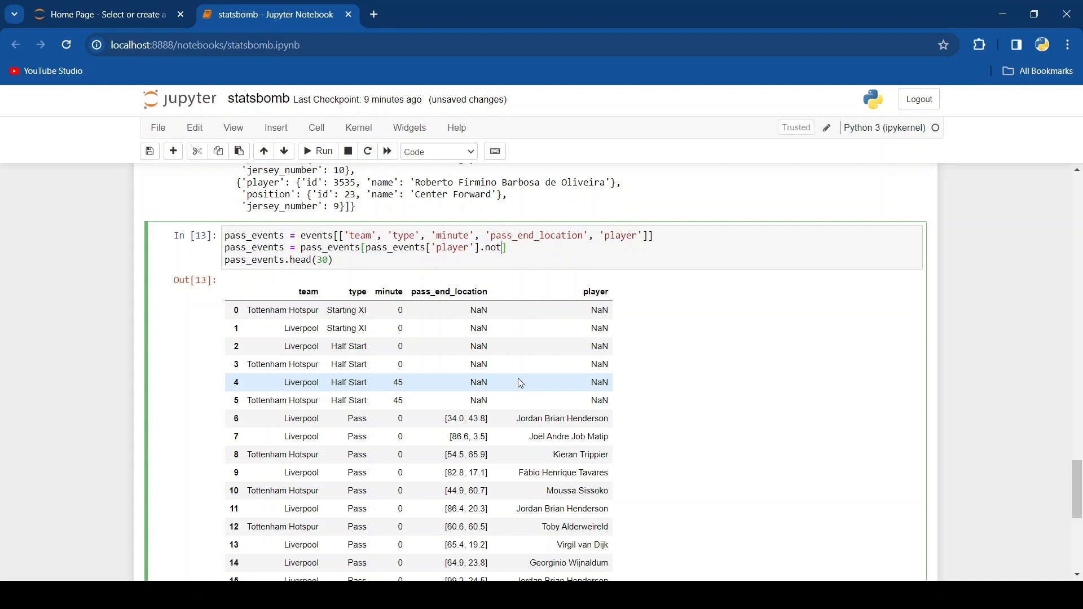
text(a())
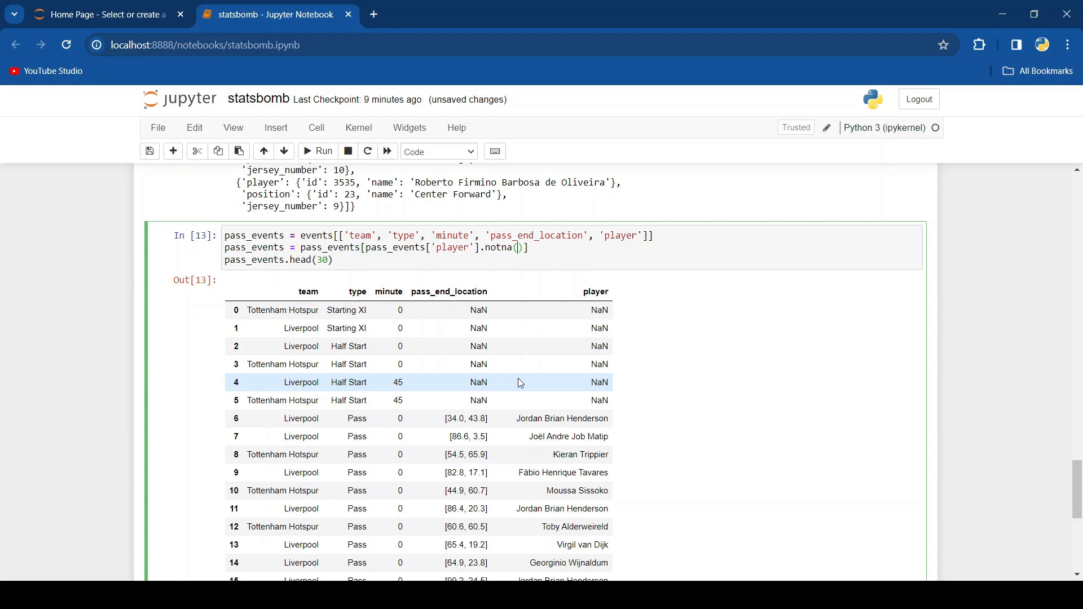
scroll(down, 3)
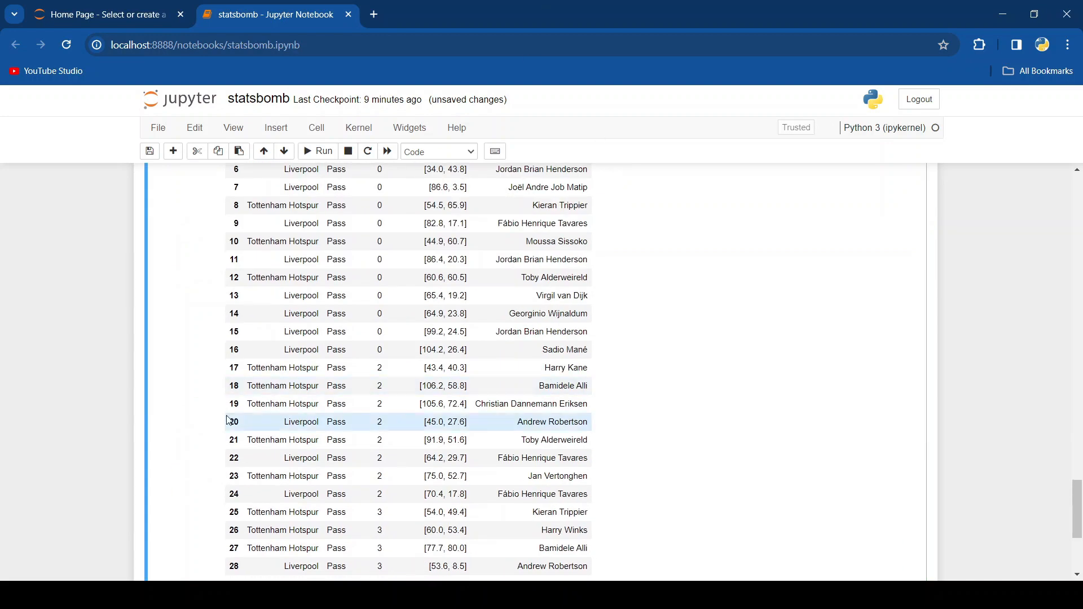